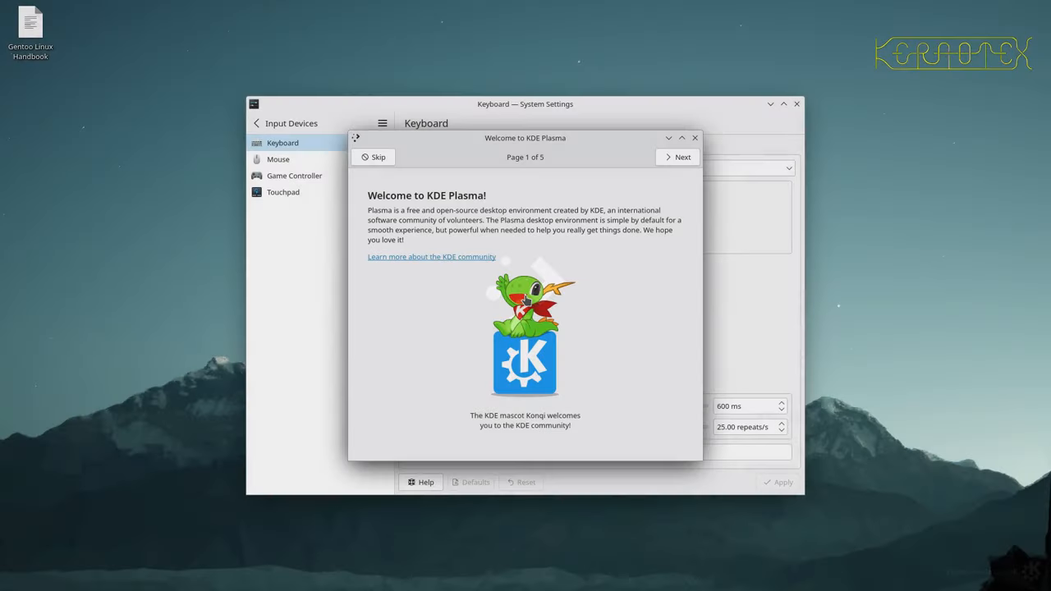
mouse_move(430, 256)
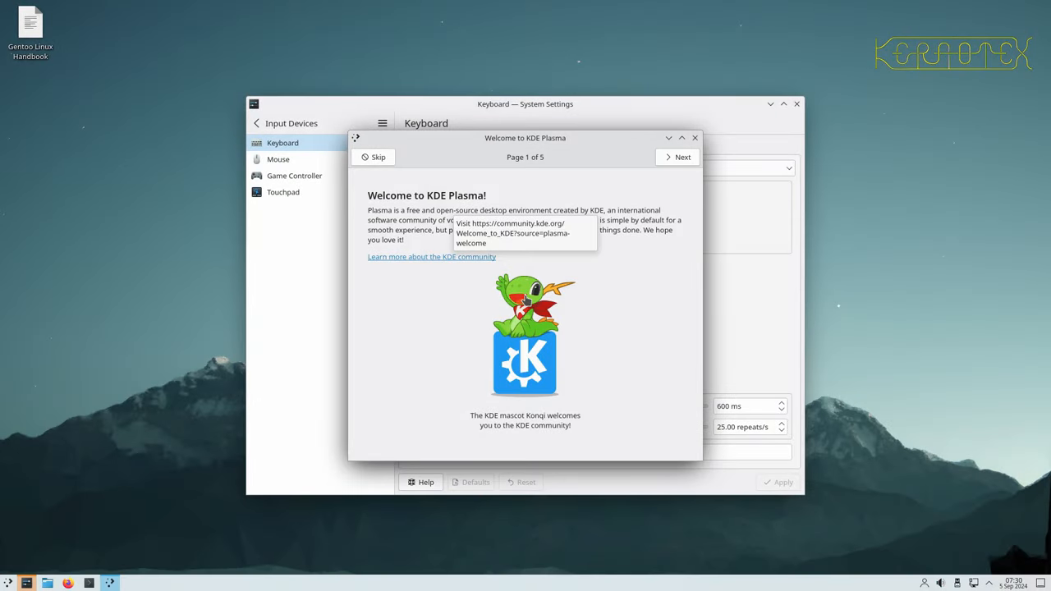
mouse_move(442, 236)
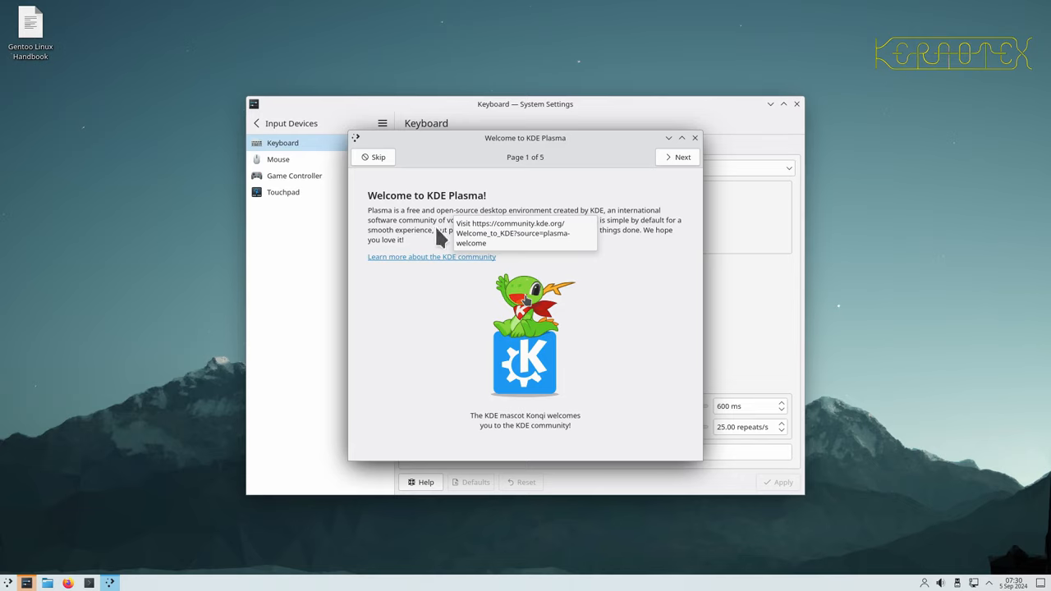
mouse_move(696, 148)
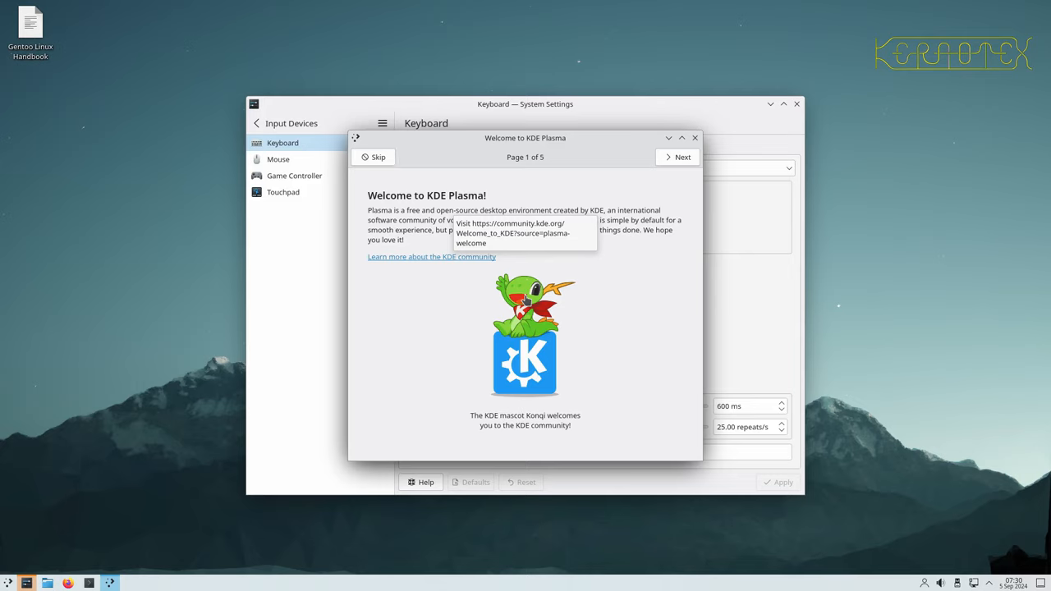
mouse_move(481, 292)
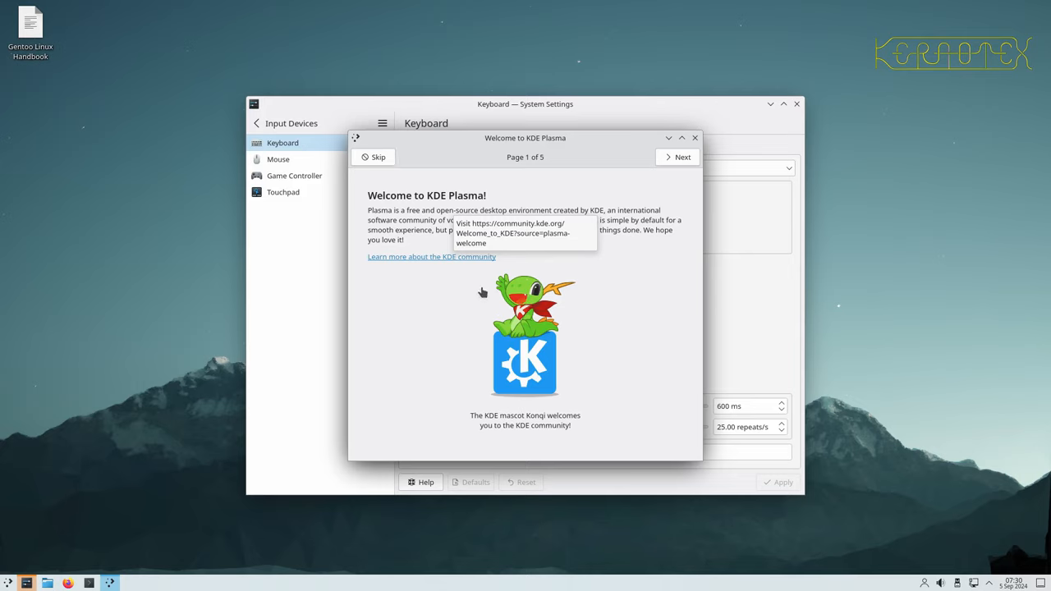
mouse_move(574, 302)
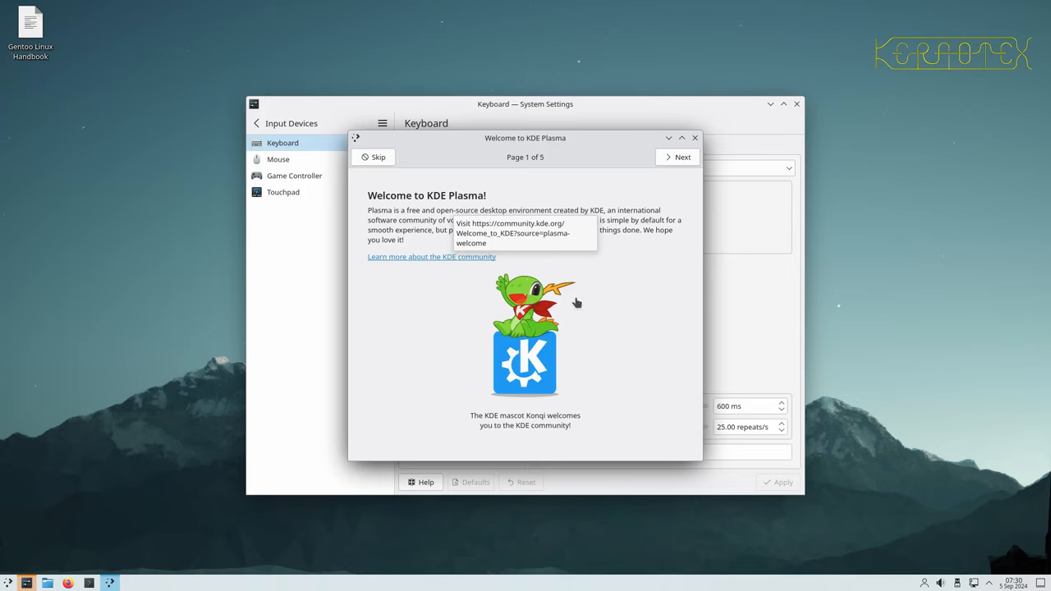
mouse_move(674, 118)
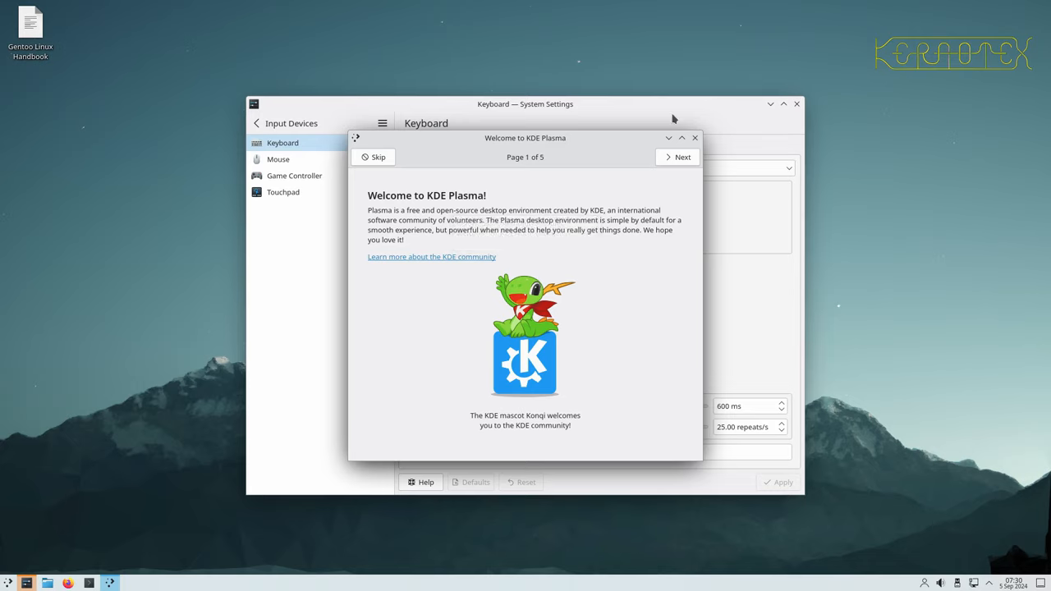
mouse_move(662, 127)
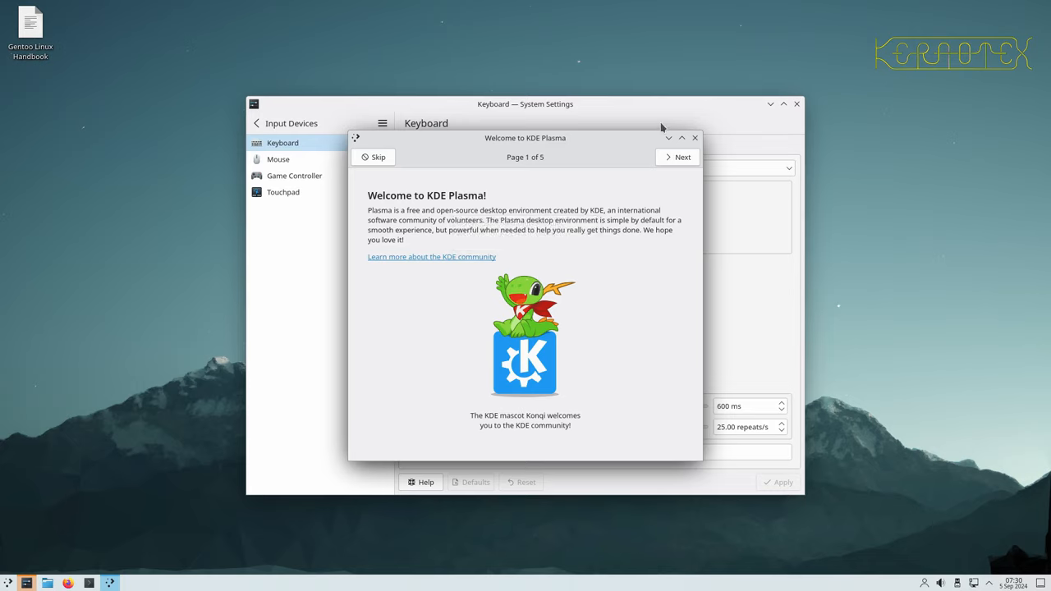
mouse_move(655, 118)
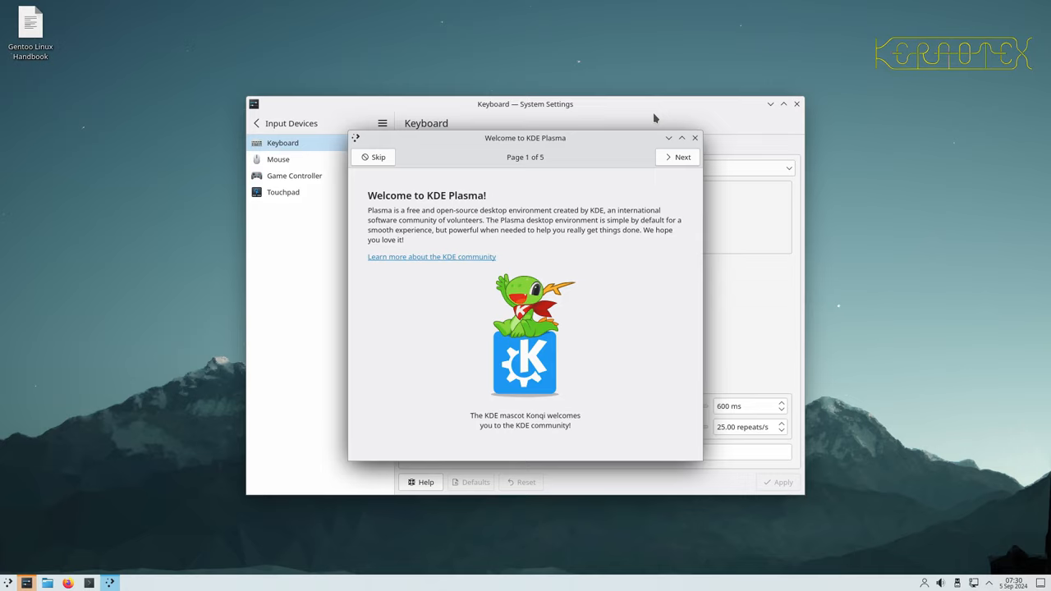
mouse_move(714, 130)
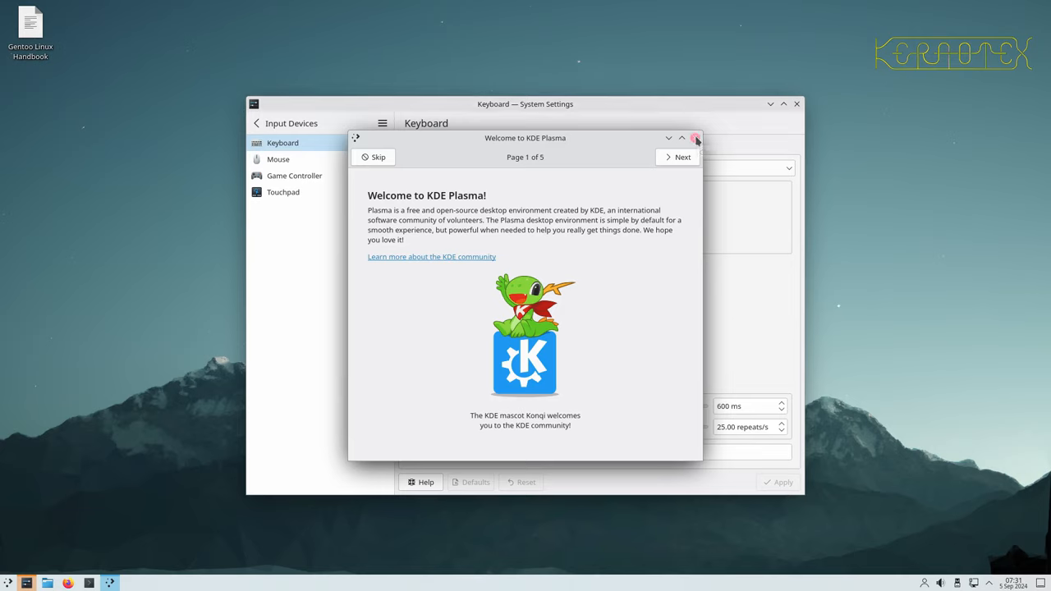
- Dismiss the Welcome to KDE Plasma window to reveal the keyboard hardware settings
left_click(696, 138)
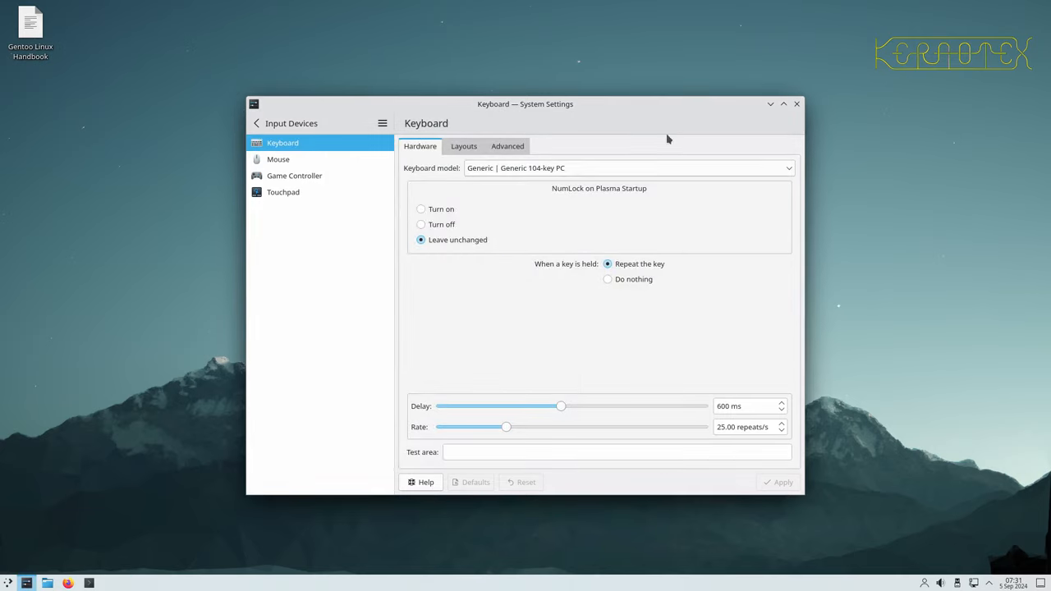
mouse_move(148, 411)
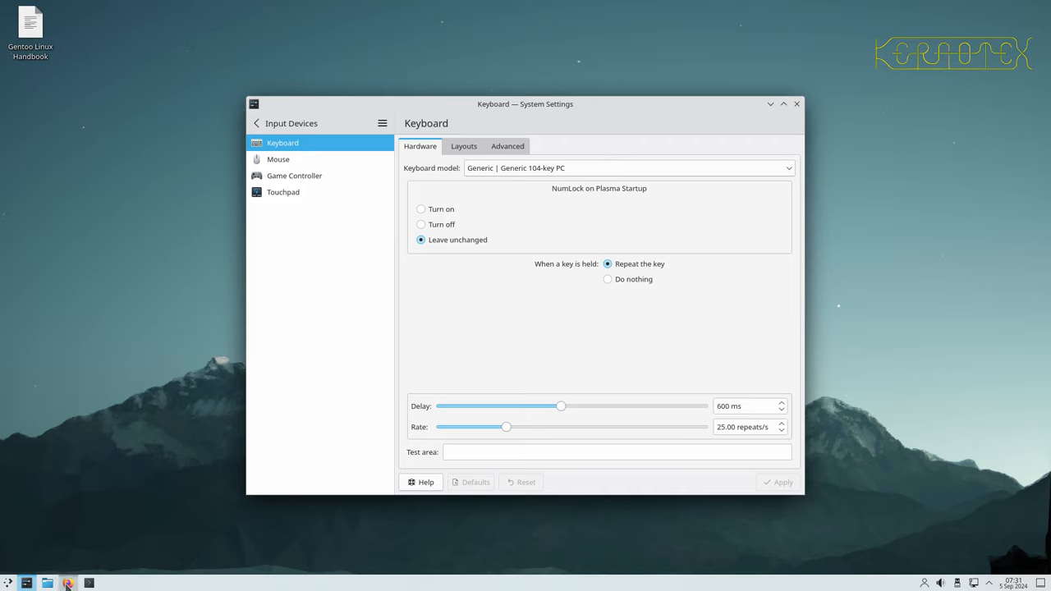
mouse_move(69, 582)
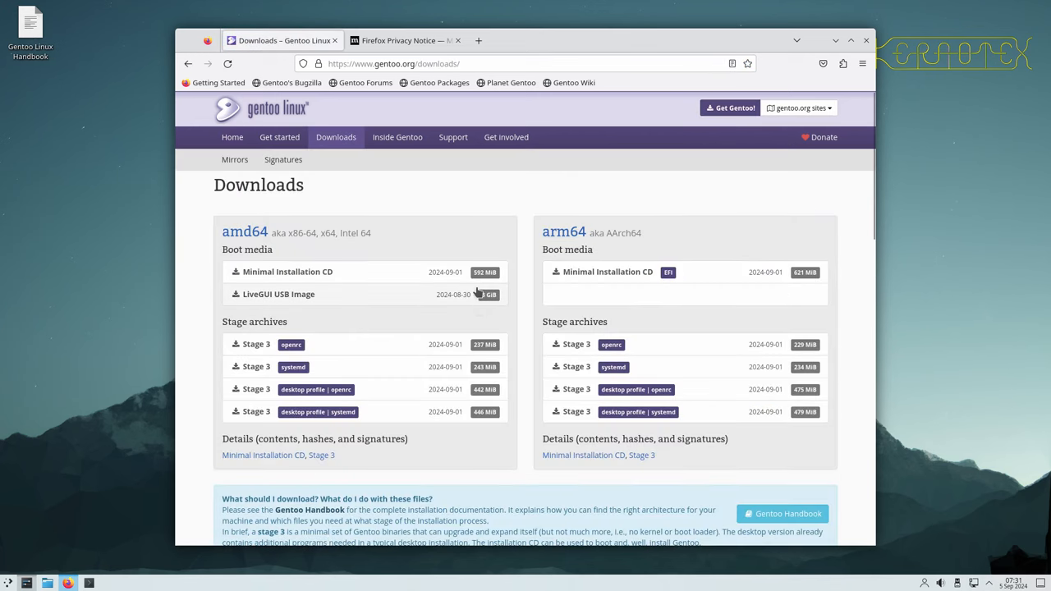
mouse_move(334, 304)
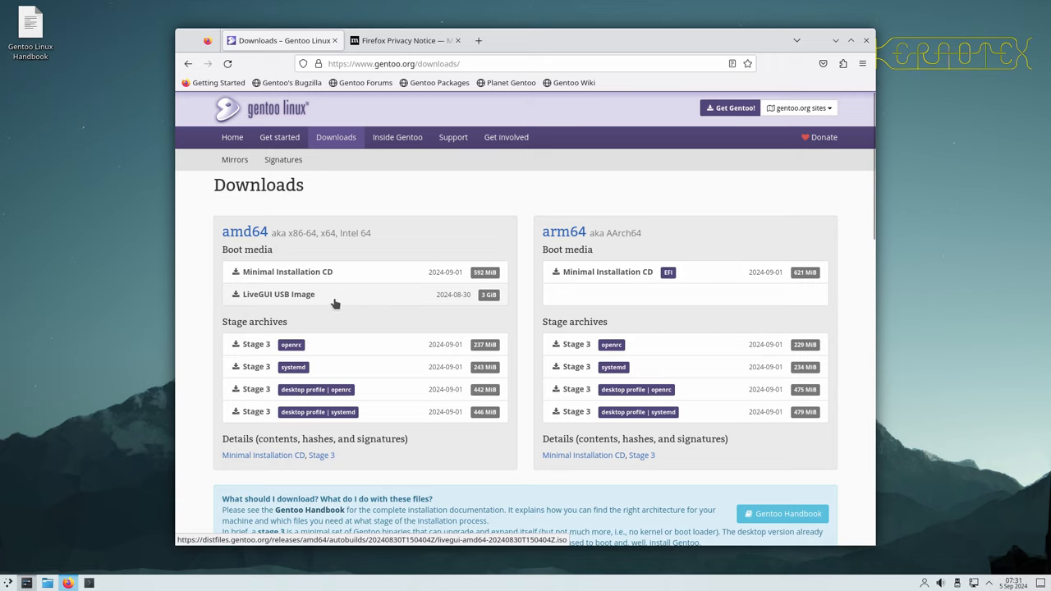
mouse_move(387, 300)
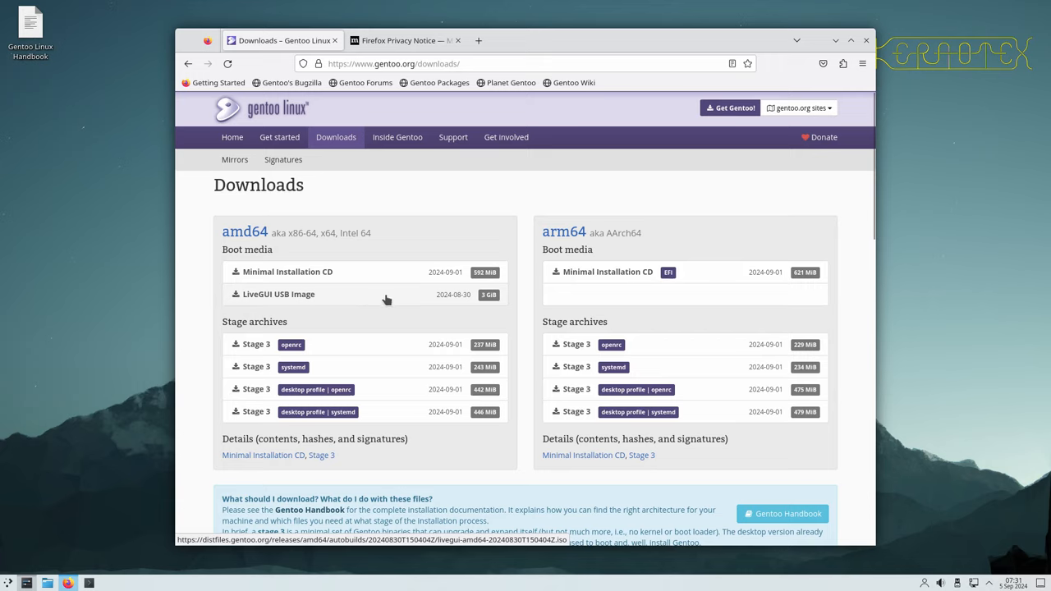
mouse_move(374, 256)
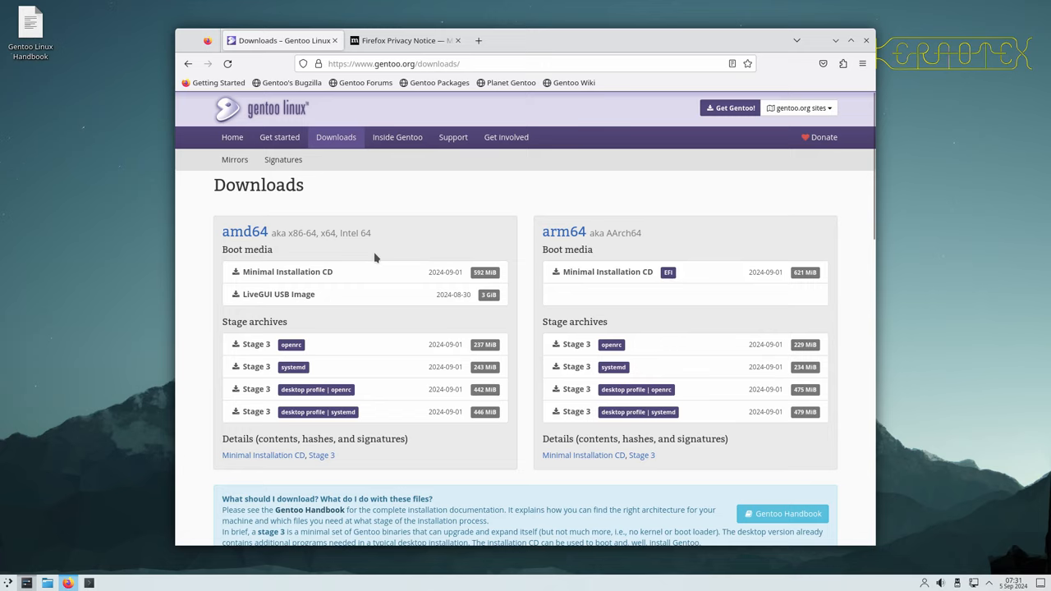
mouse_move(371, 298)
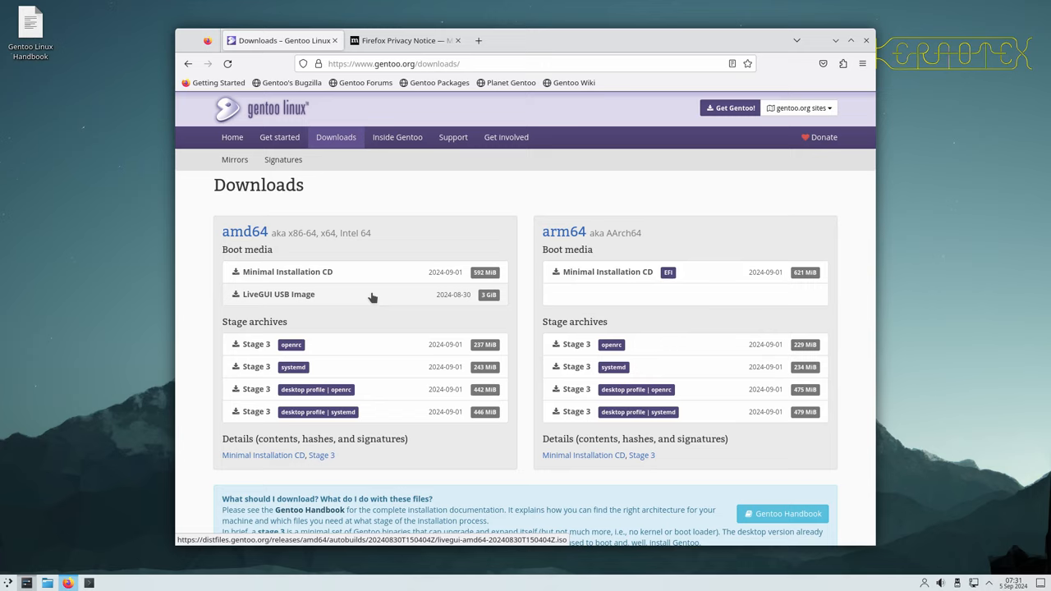
mouse_move(377, 153)
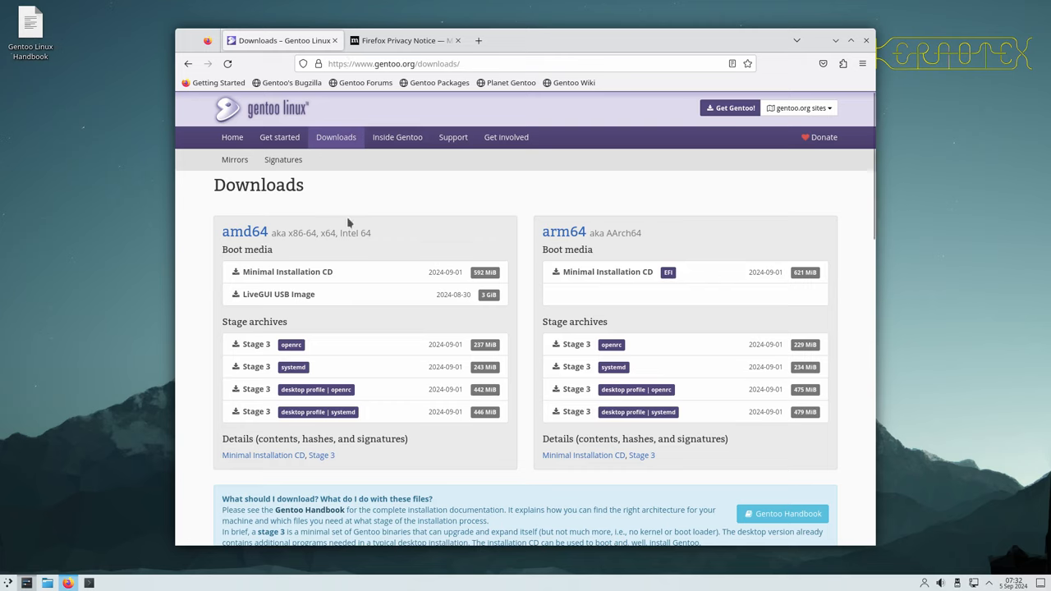
mouse_move(285, 285)
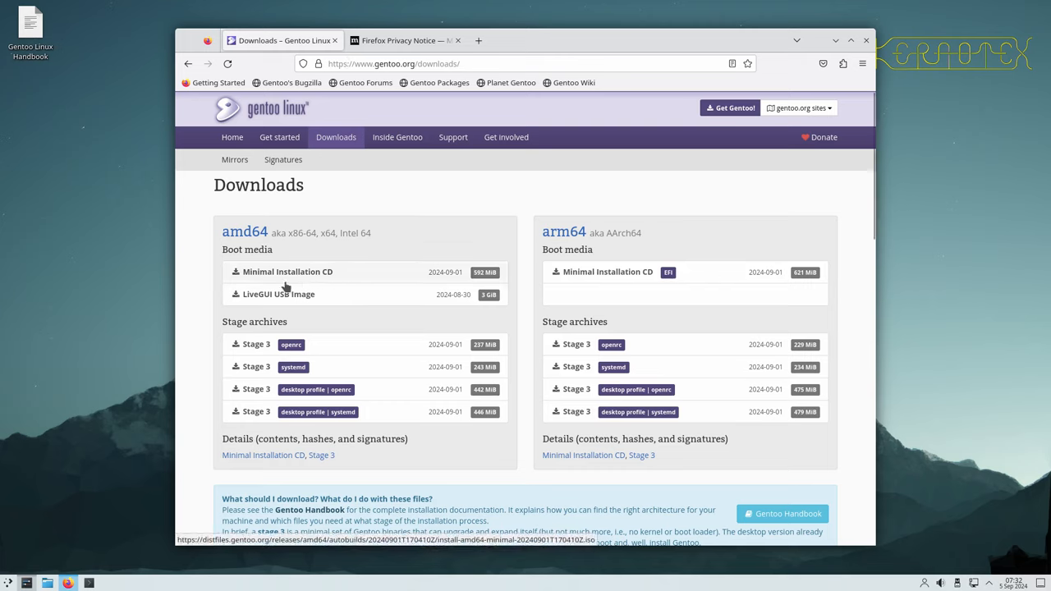
mouse_move(207, 292)
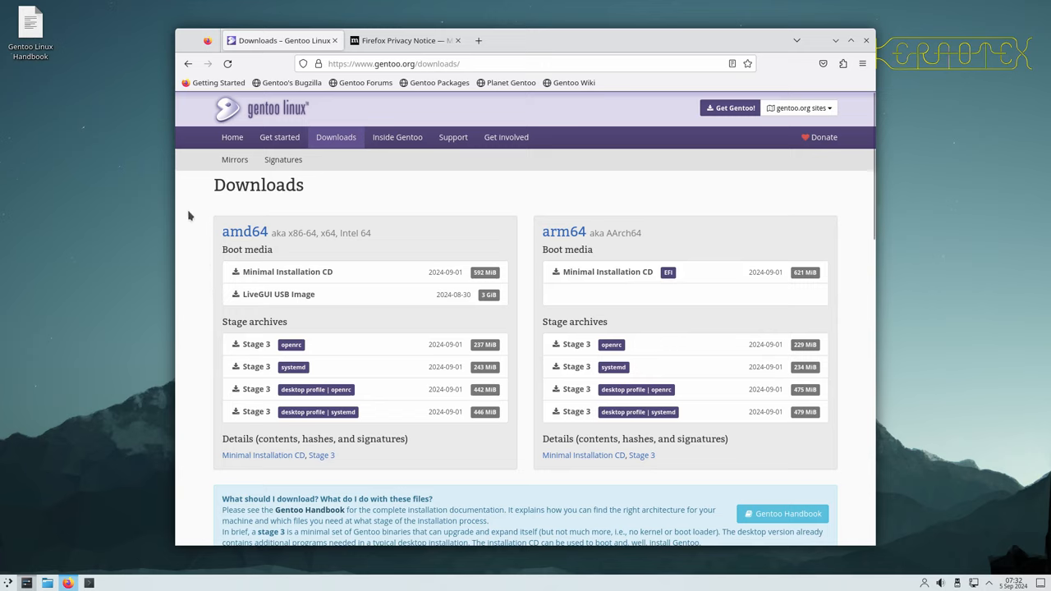
mouse_move(325, 47)
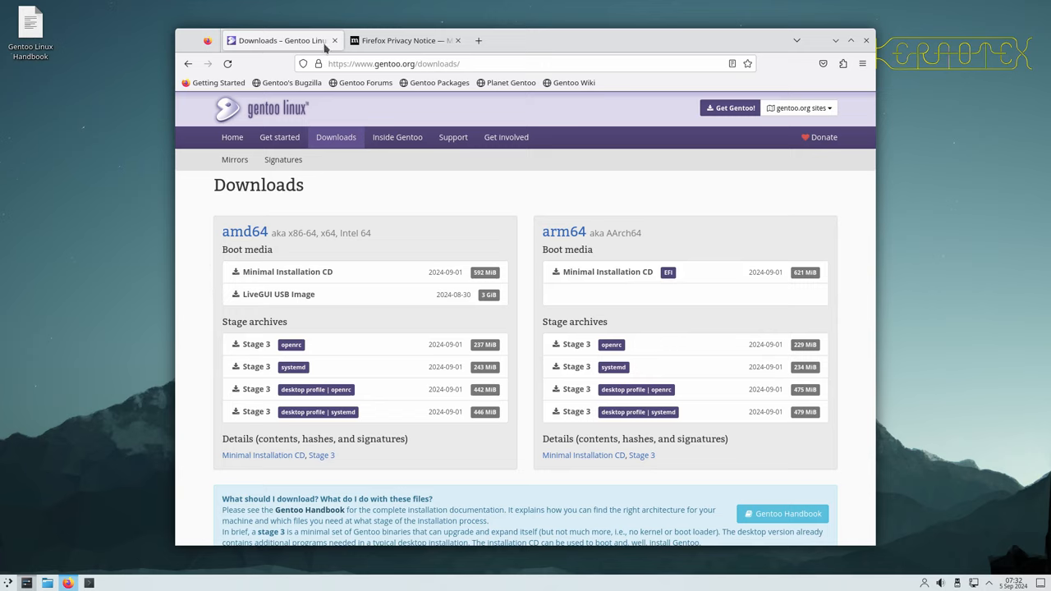
mouse_move(332, 41)
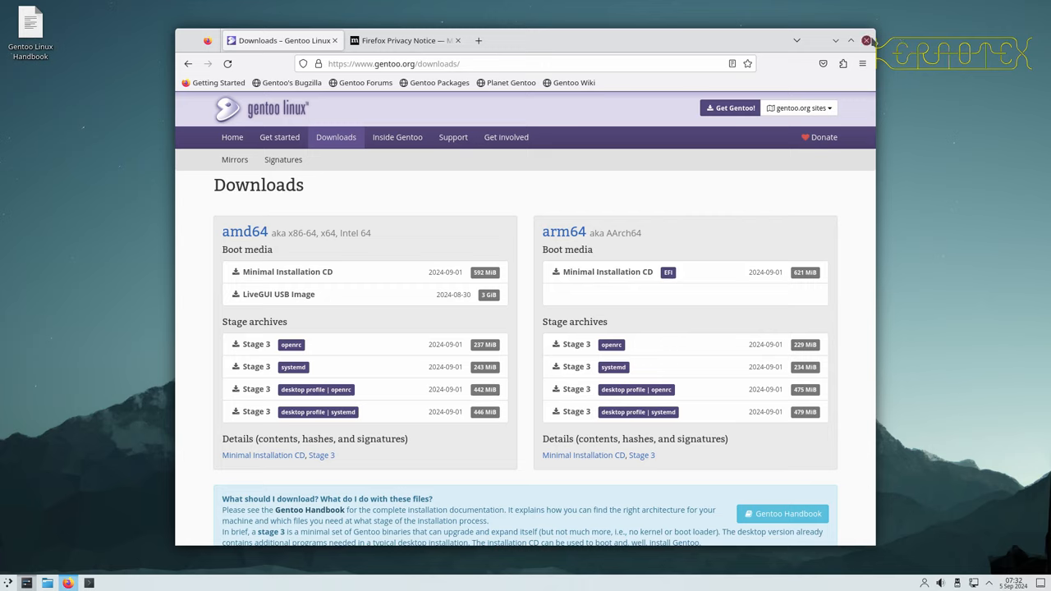
mouse_move(863, 39)
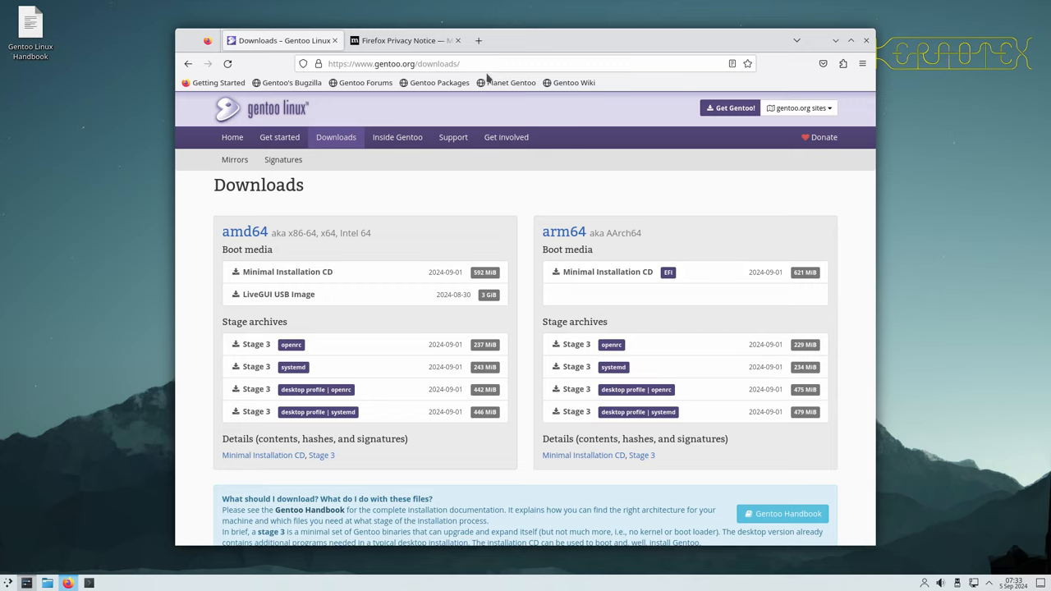
- Snap the Firefox window with its blank new tab to the left half of the screen
left_click(486, 39)
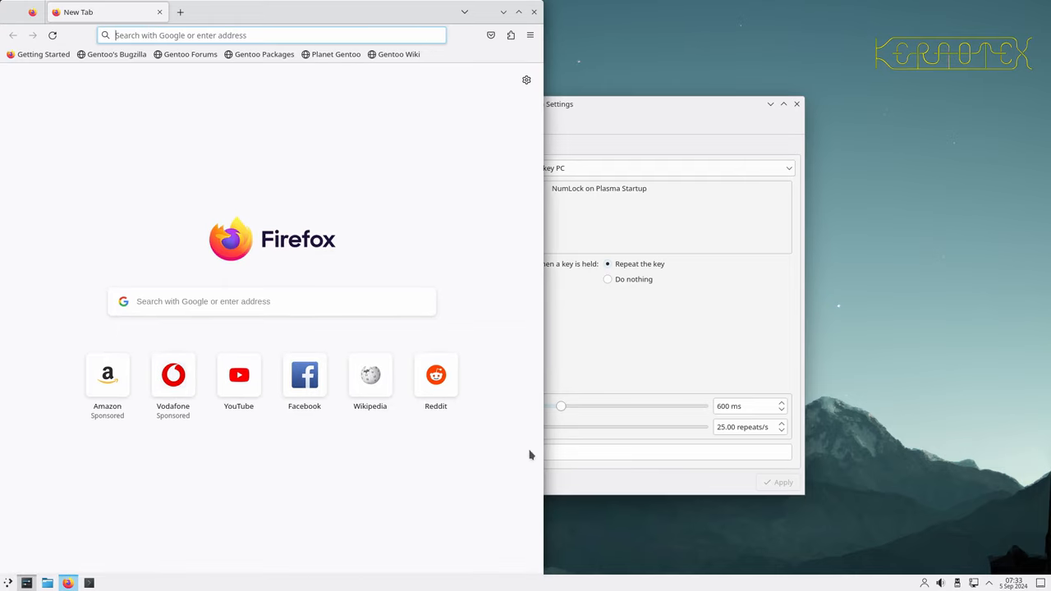
mouse_move(614, 316)
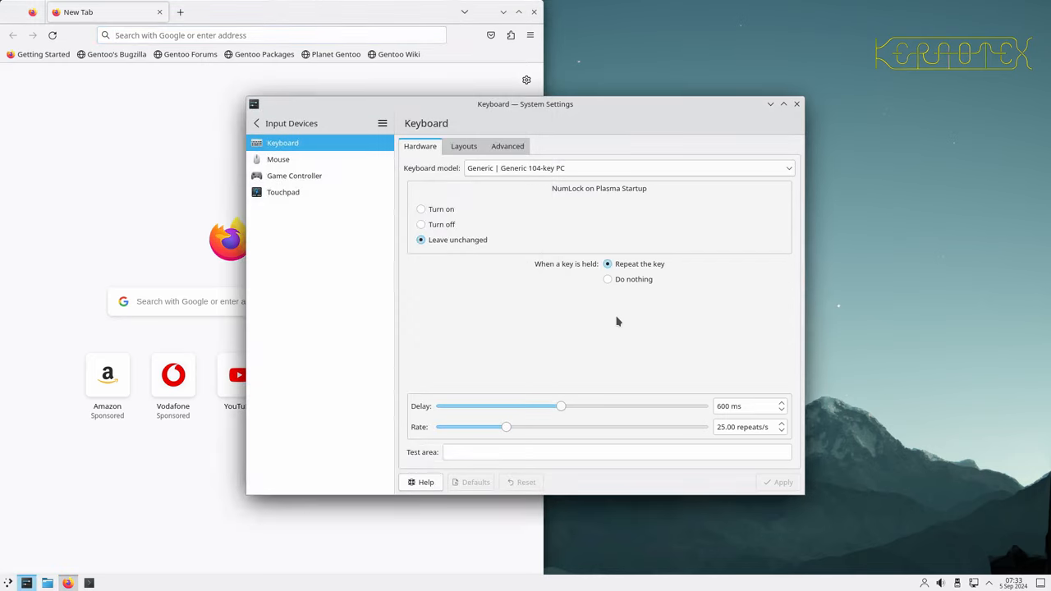
mouse_move(545, 201)
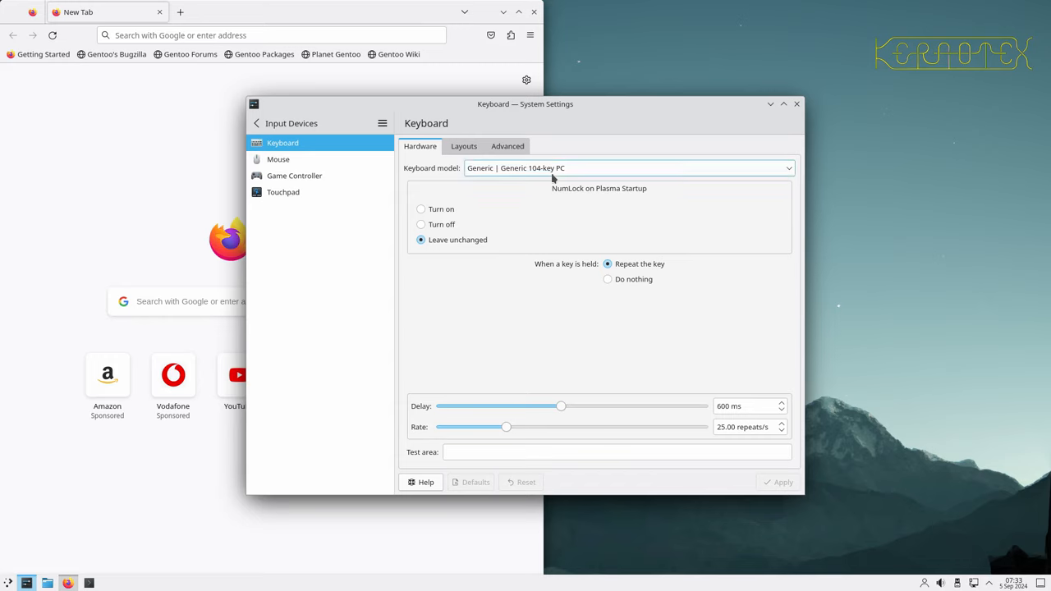
- Choose Generic 101-key PC, then settle on Generic 105-key PC as the keyboard model
left_click(627, 168)
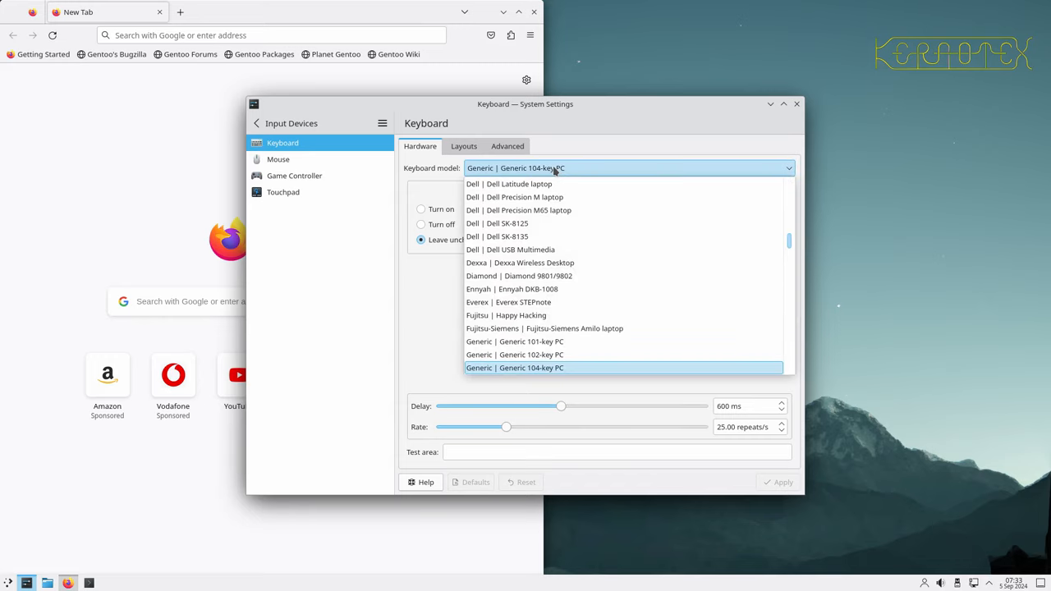
mouse_move(637, 345)
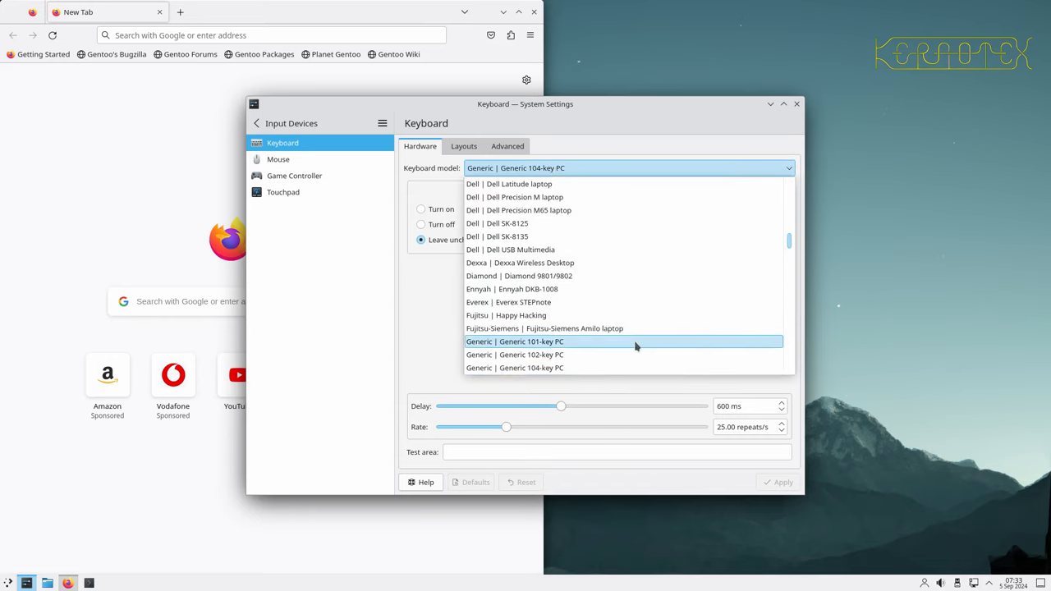
left_click(513, 342)
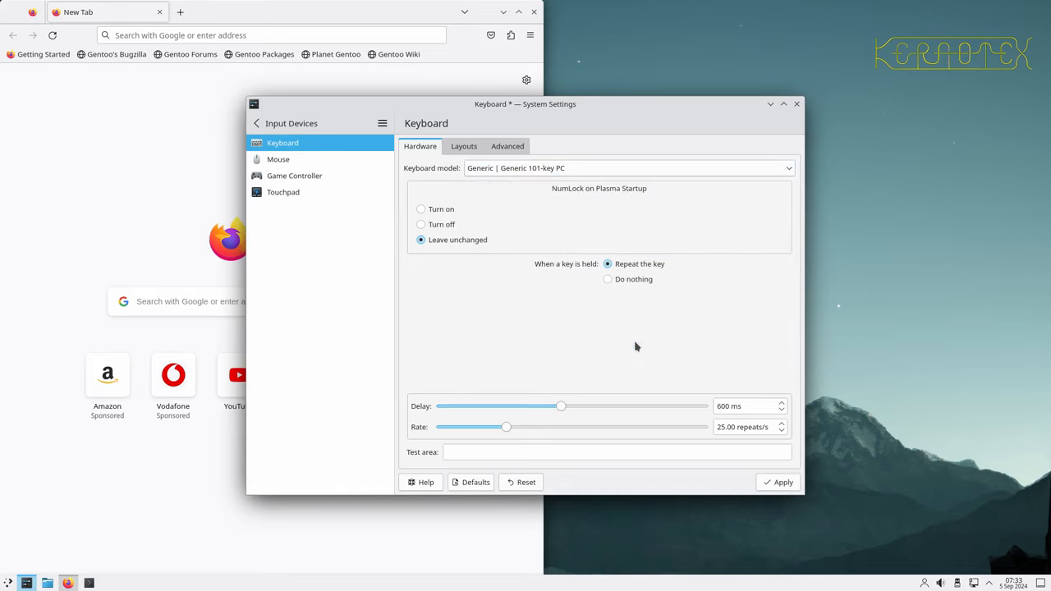
mouse_move(574, 161)
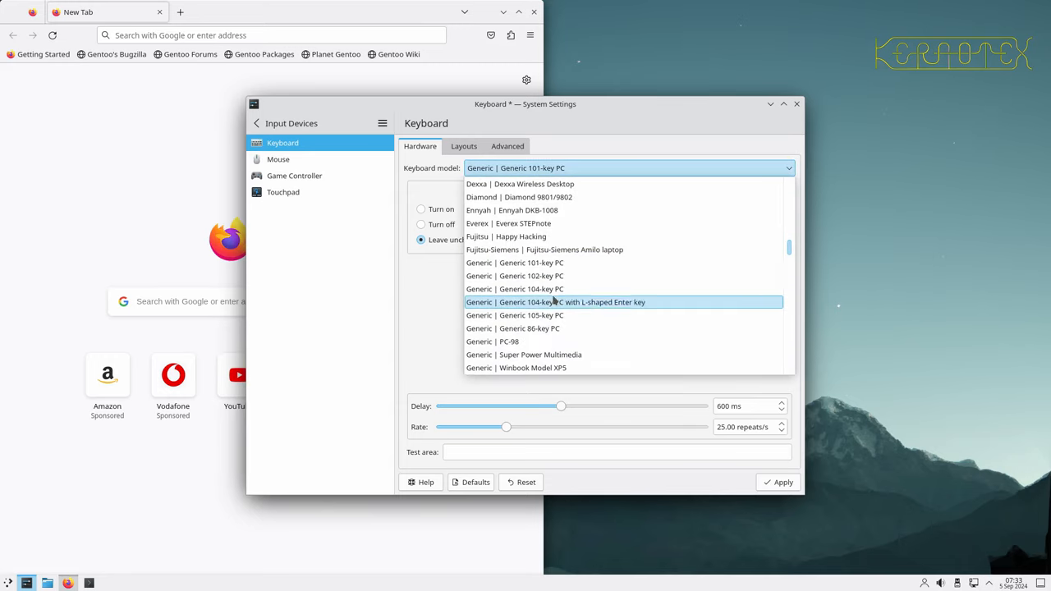
left_click(512, 315)
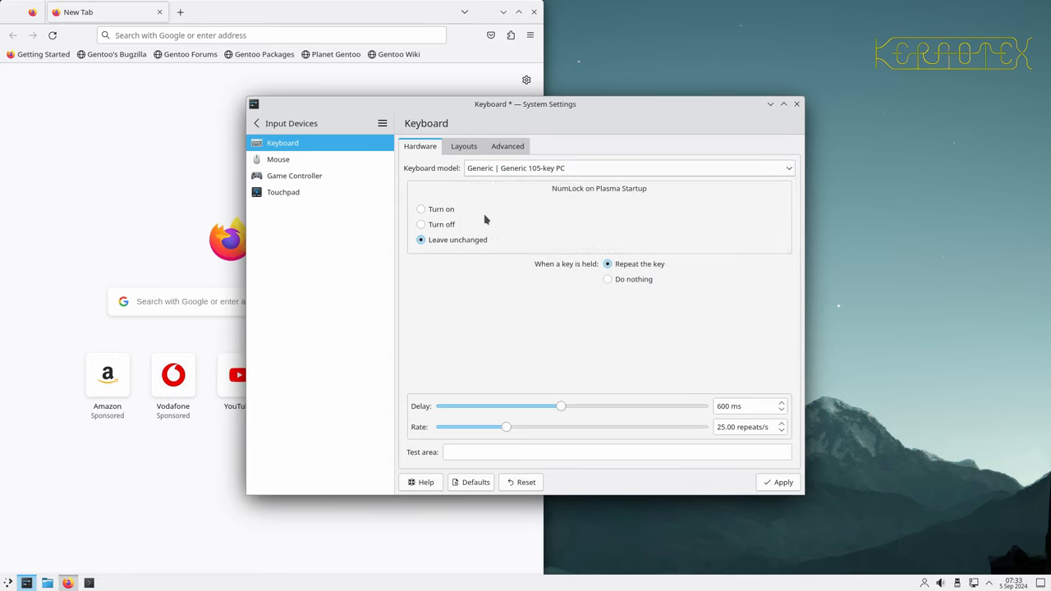
- Enable Configure layouts and remove the English (US) layout, starting to add a new one
left_click(463, 146)
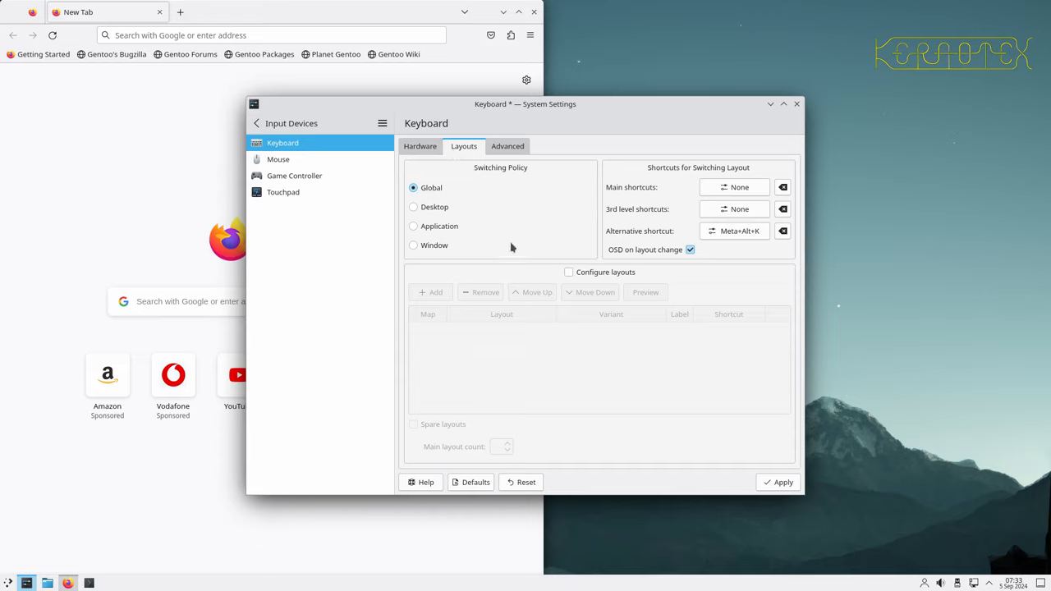
left_click(568, 272)
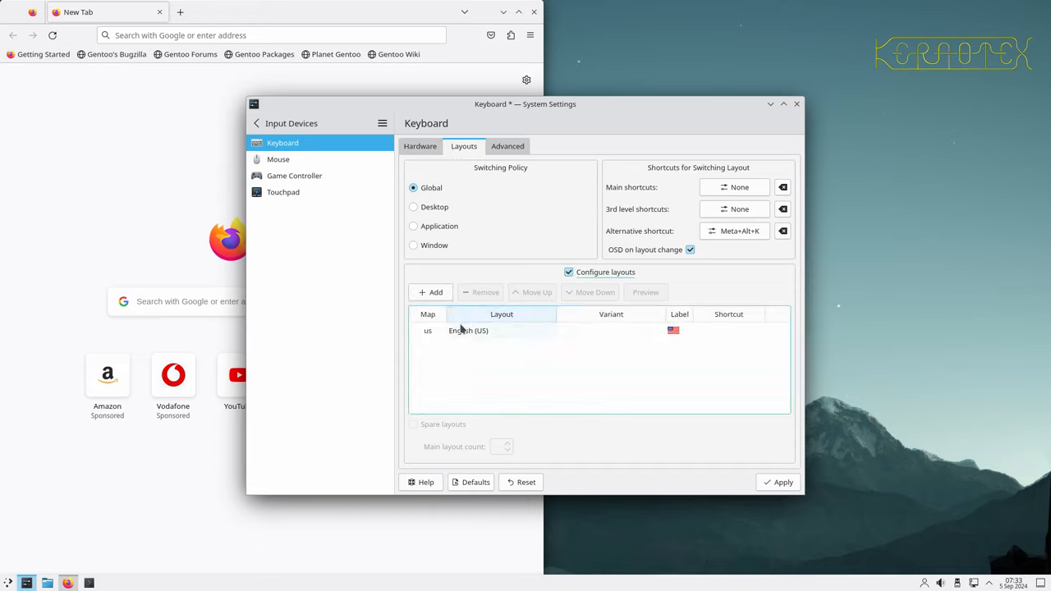
left_click(480, 292)
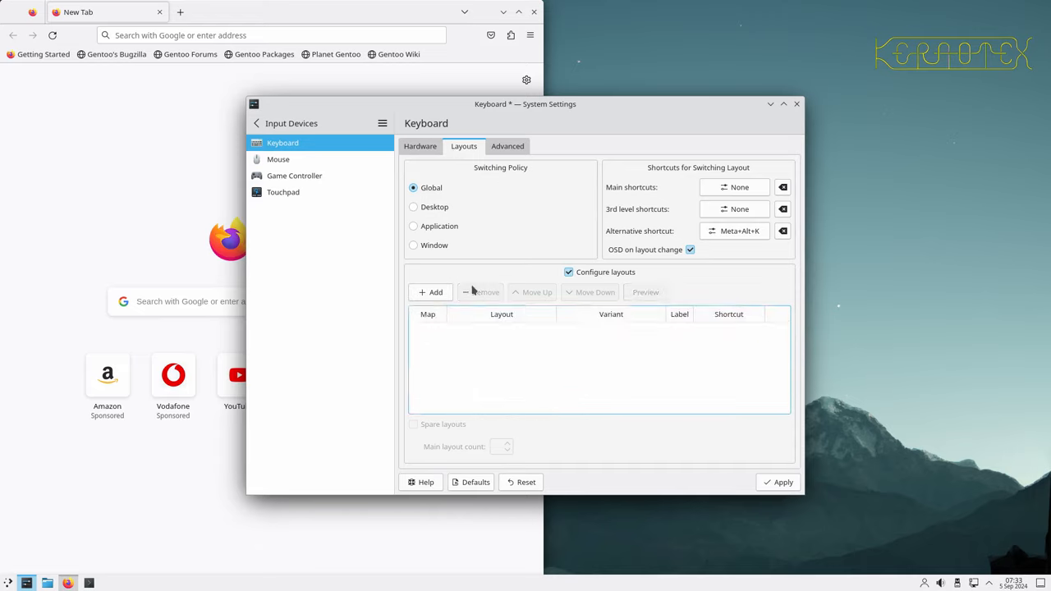
left_click(430, 293)
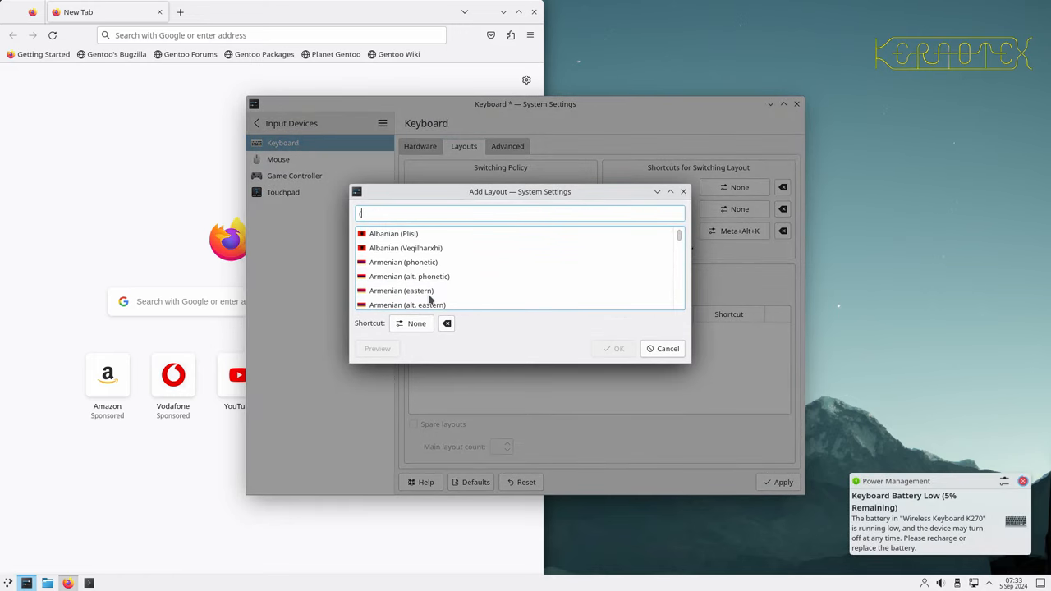
- Search '(UK', add English (UK, extended, Windows) and apply the keyboard settings
type("(UK")
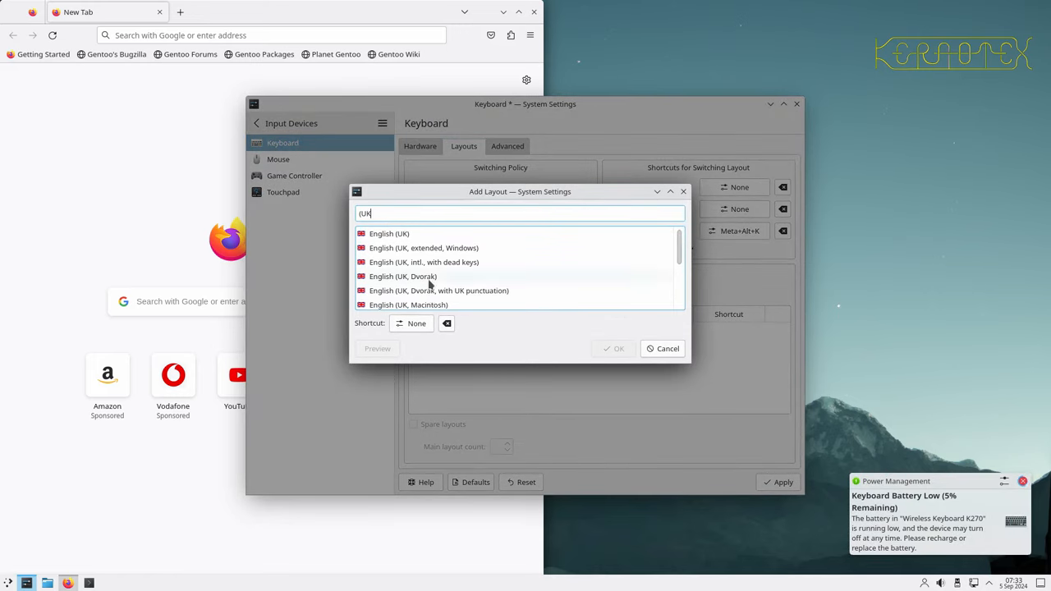
mouse_move(427, 246)
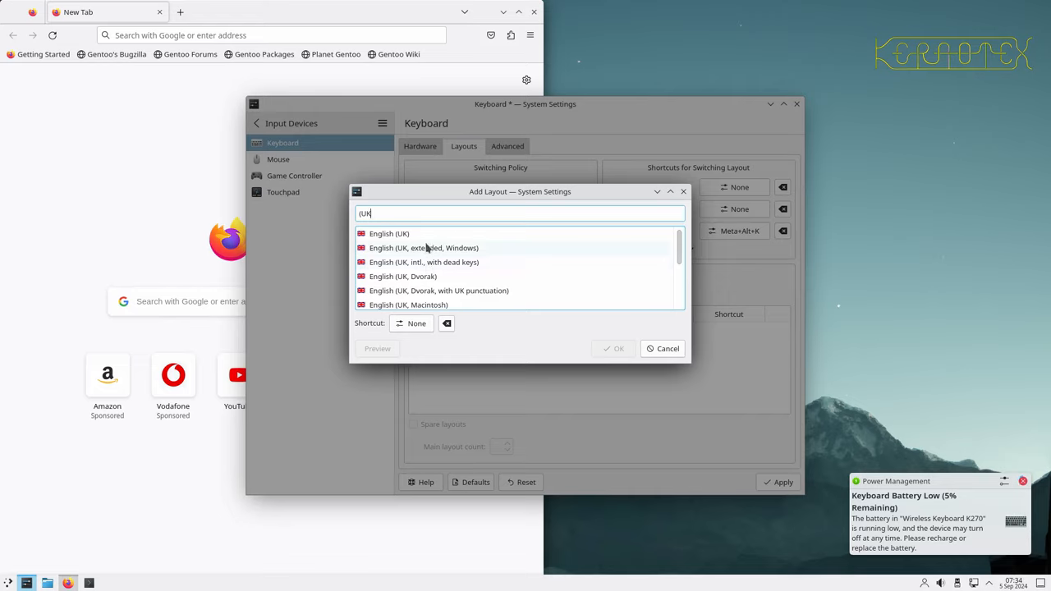
left_click(427, 248)
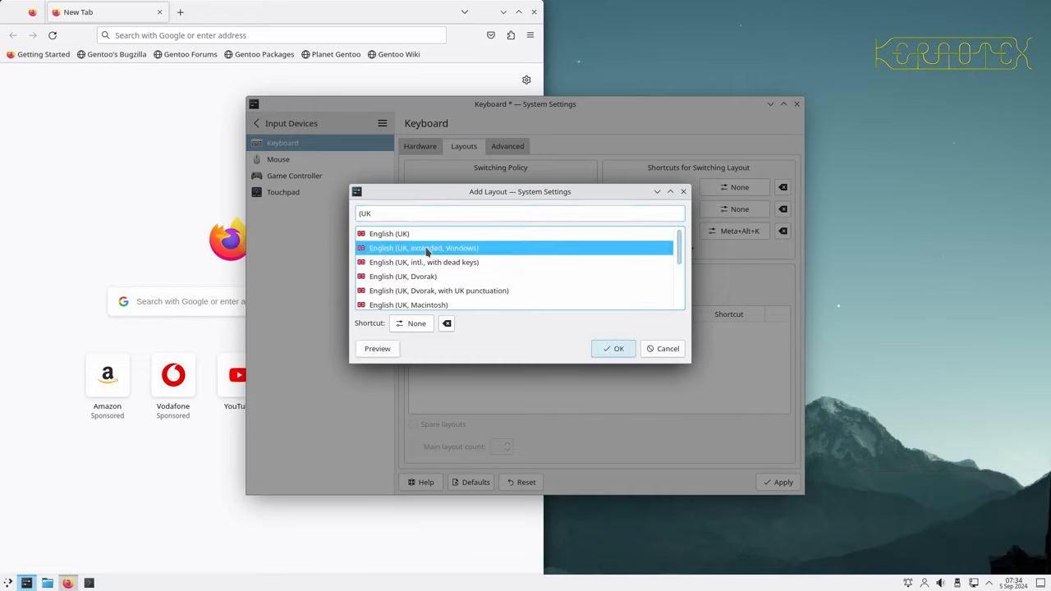
mouse_move(607, 365)
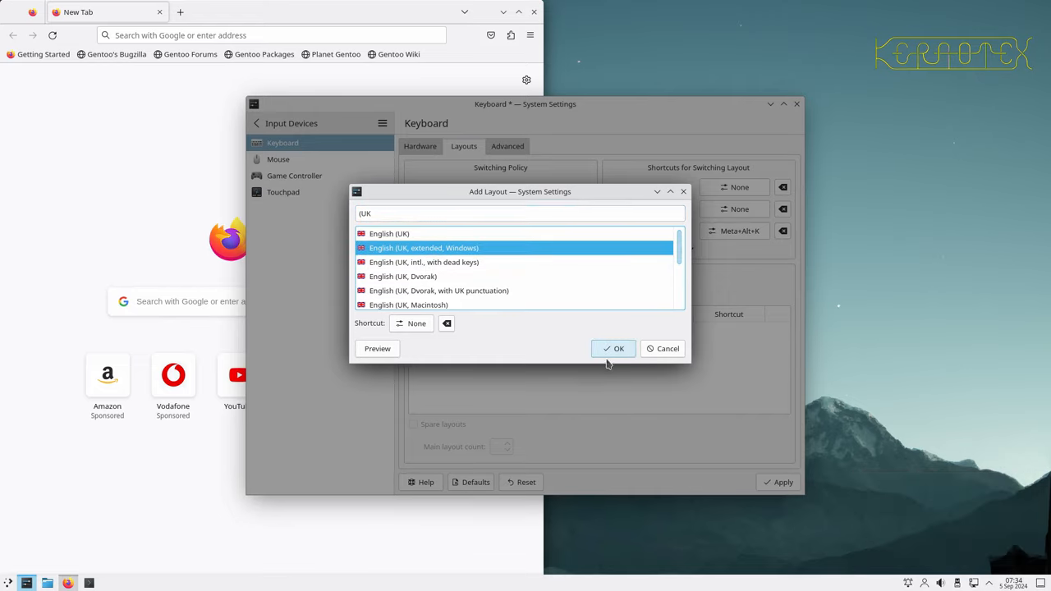
left_click(614, 348)
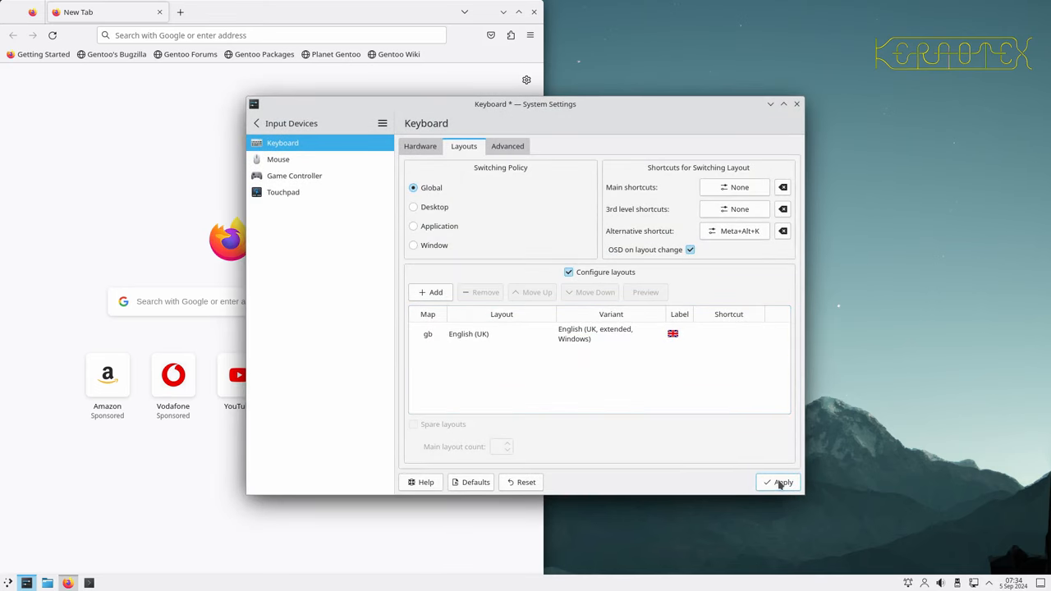
left_click(778, 482)
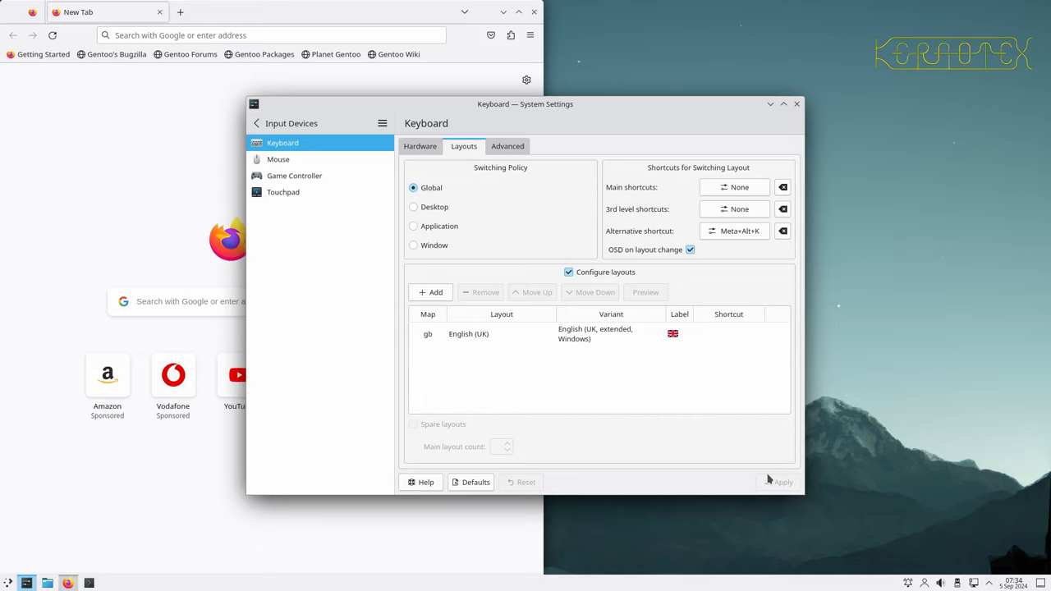
mouse_move(716, 437)
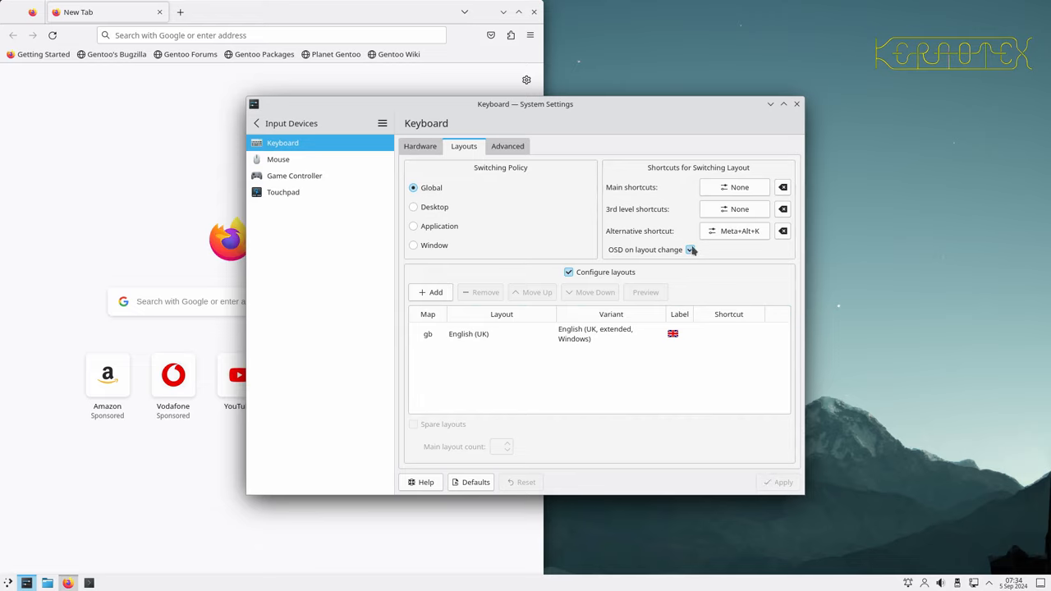
left_click(690, 249)
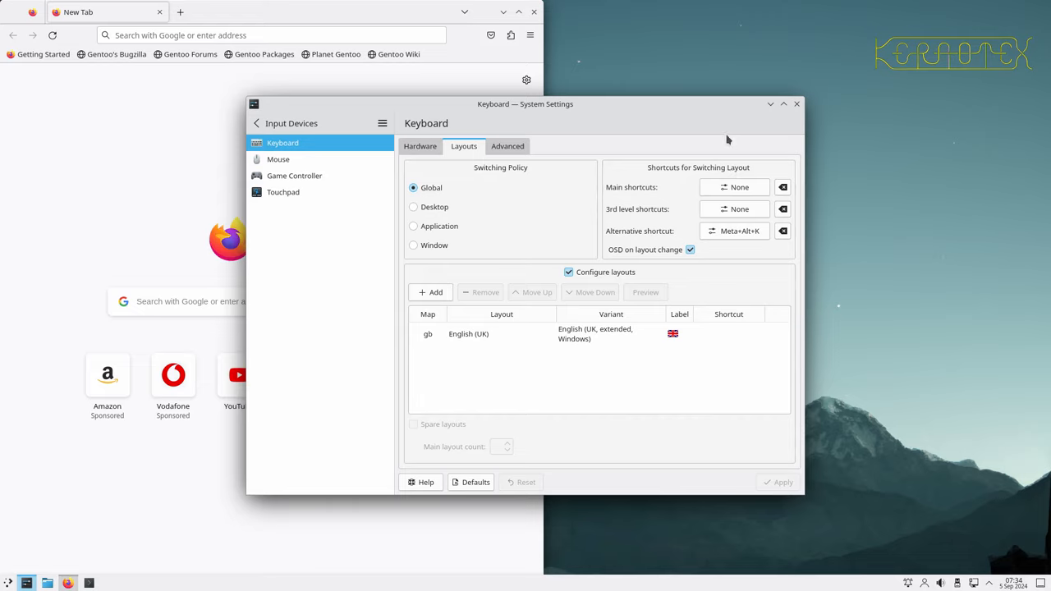
mouse_move(761, 118)
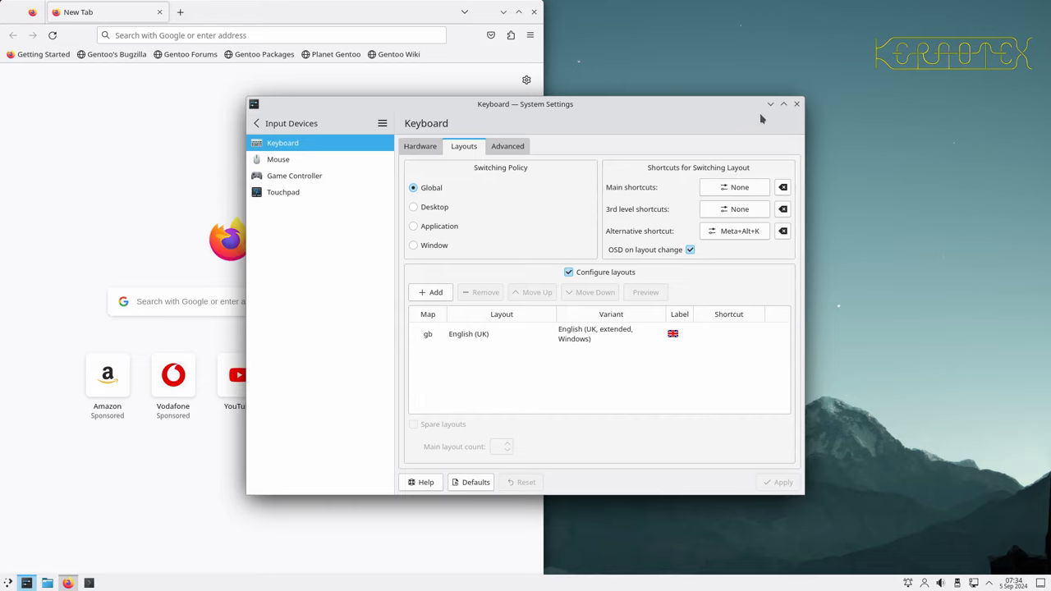
mouse_move(805, 128)
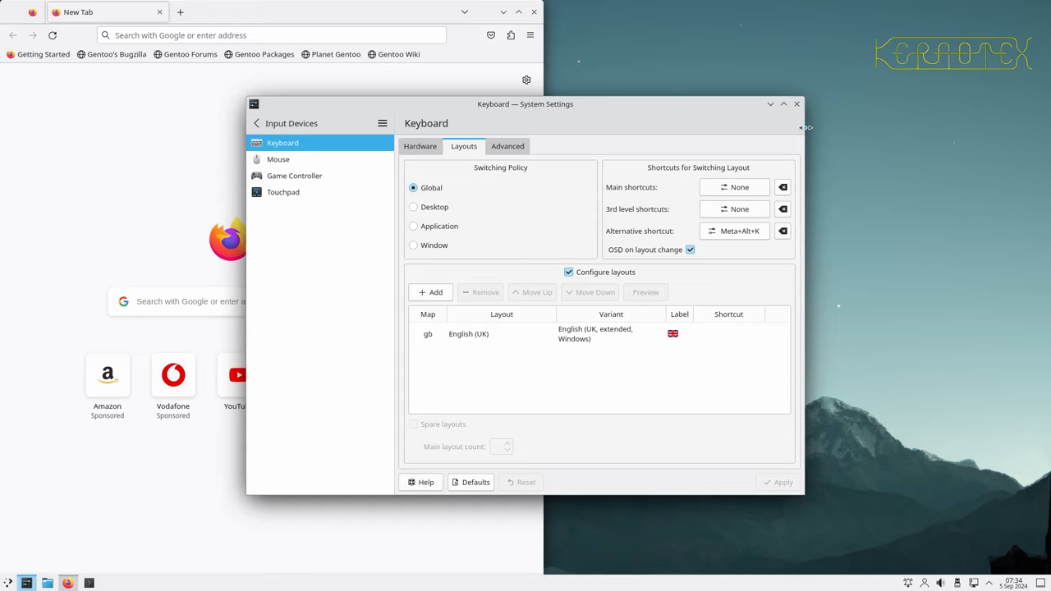
mouse_move(789, 92)
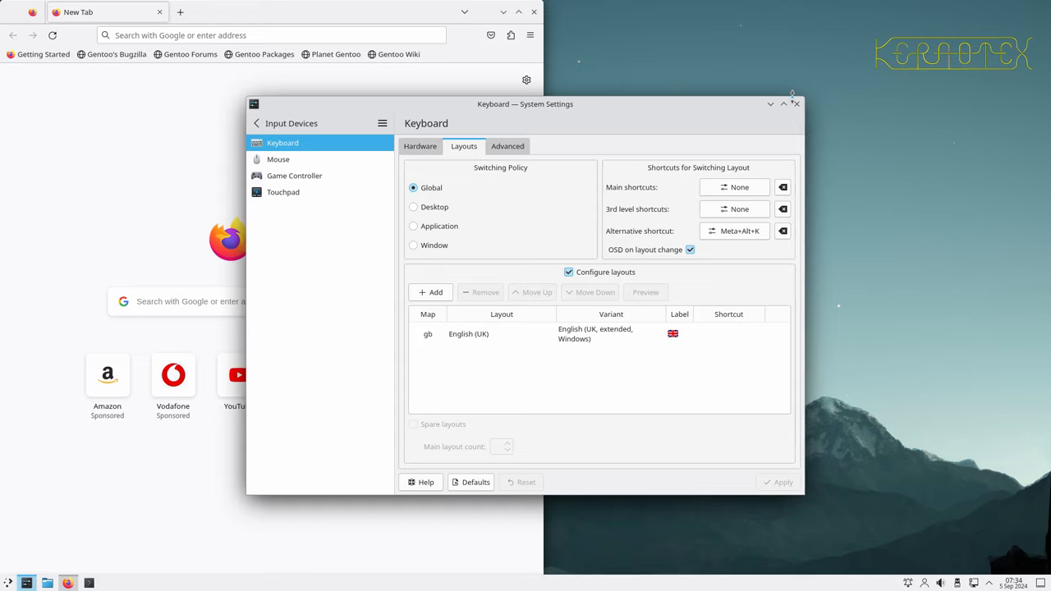
mouse_move(796, 105)
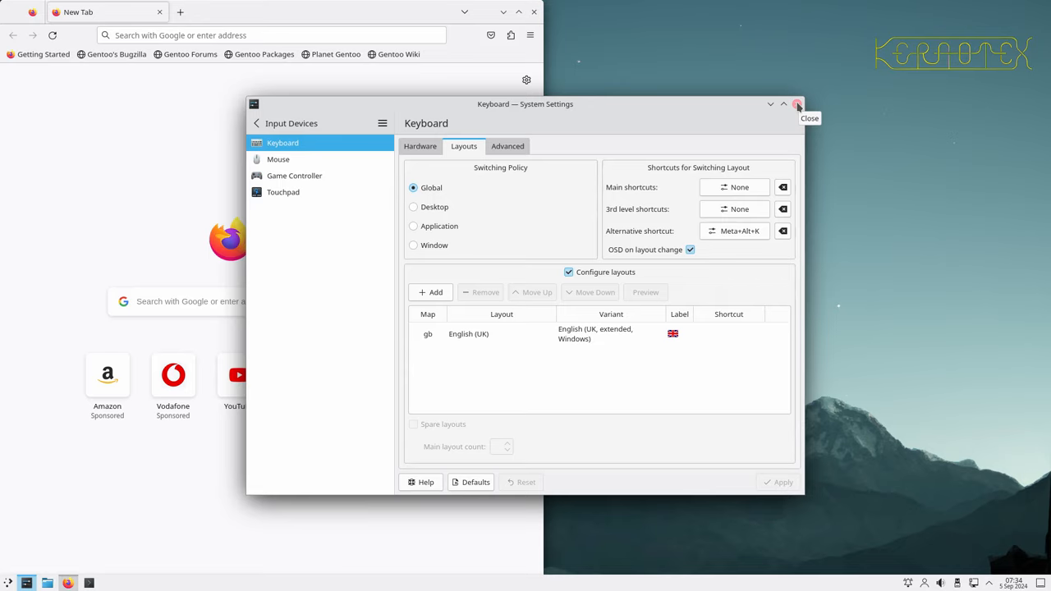
left_click(798, 103)
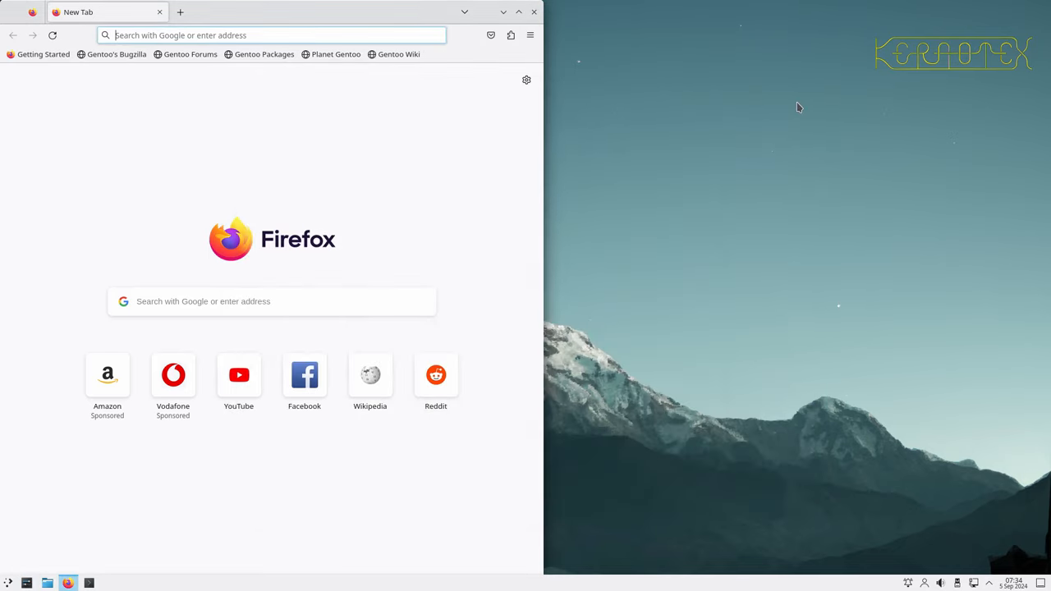
mouse_move(456, 51)
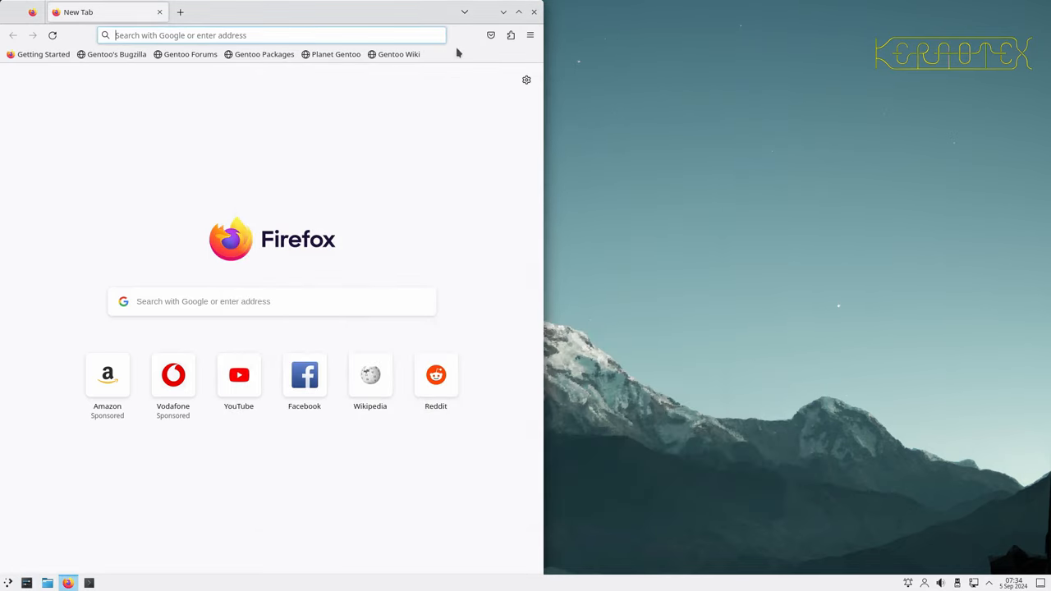
left_click(270, 34)
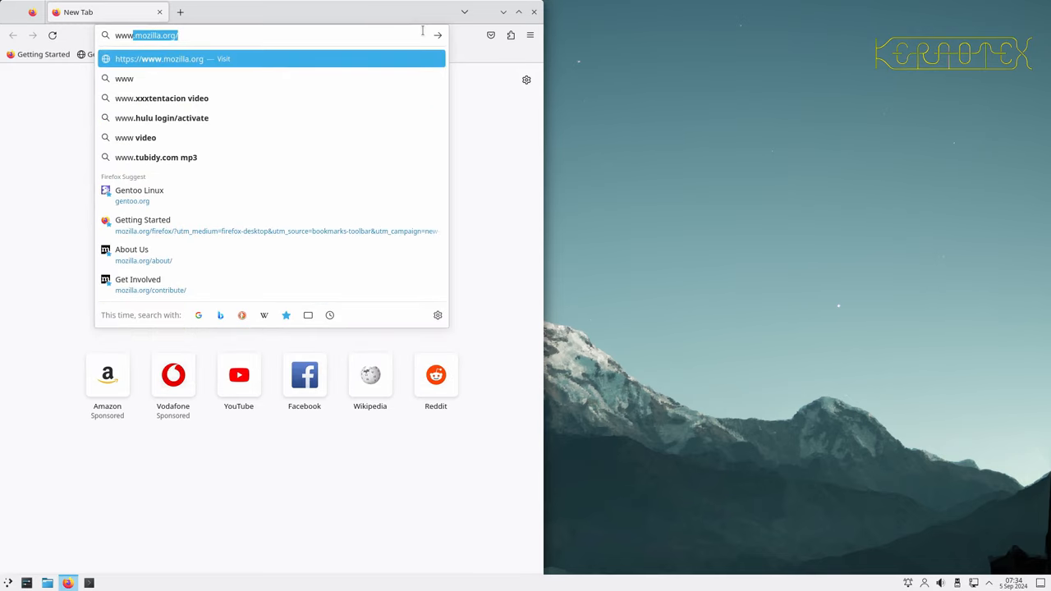
type("www.linu")
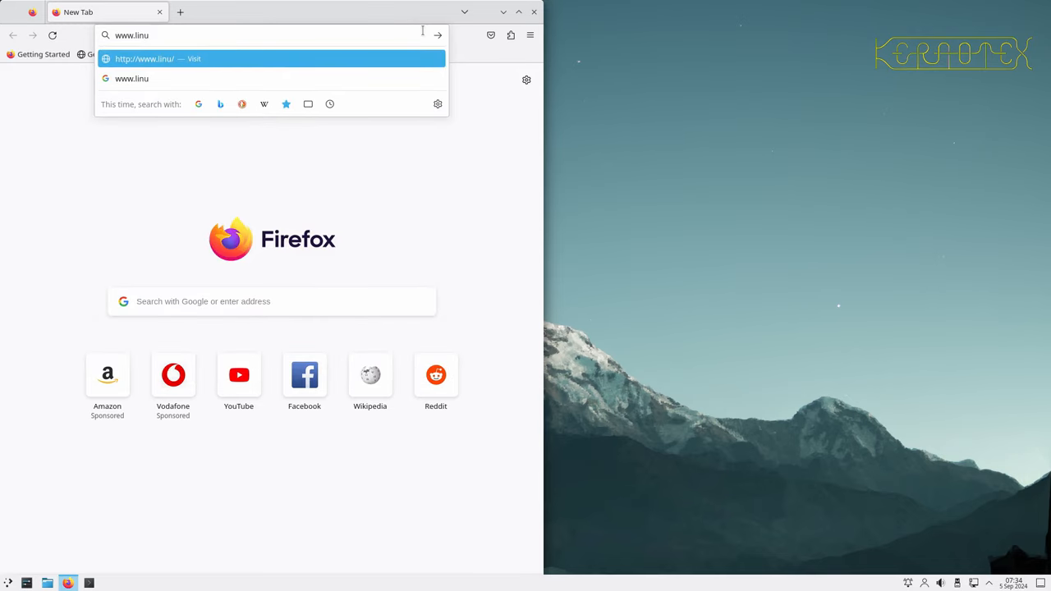
type("xfromscratc")
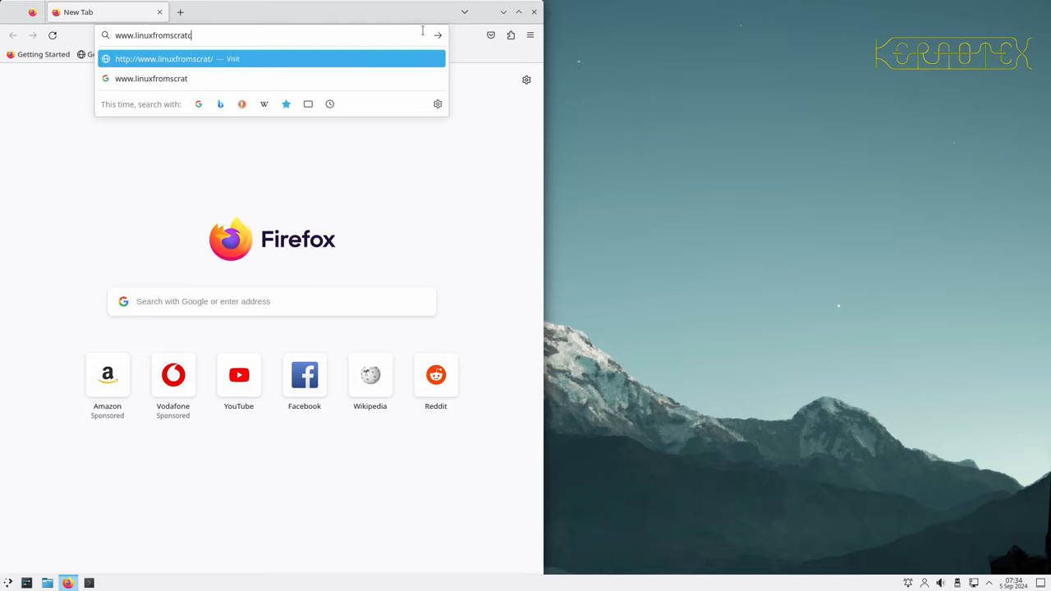
type("h.org")
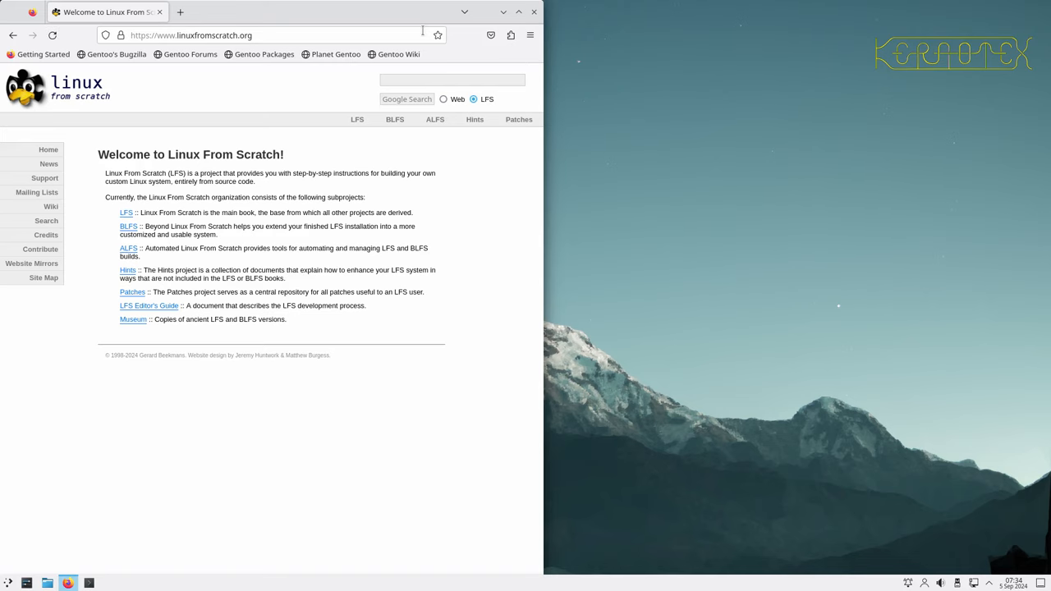
mouse_move(499, 204)
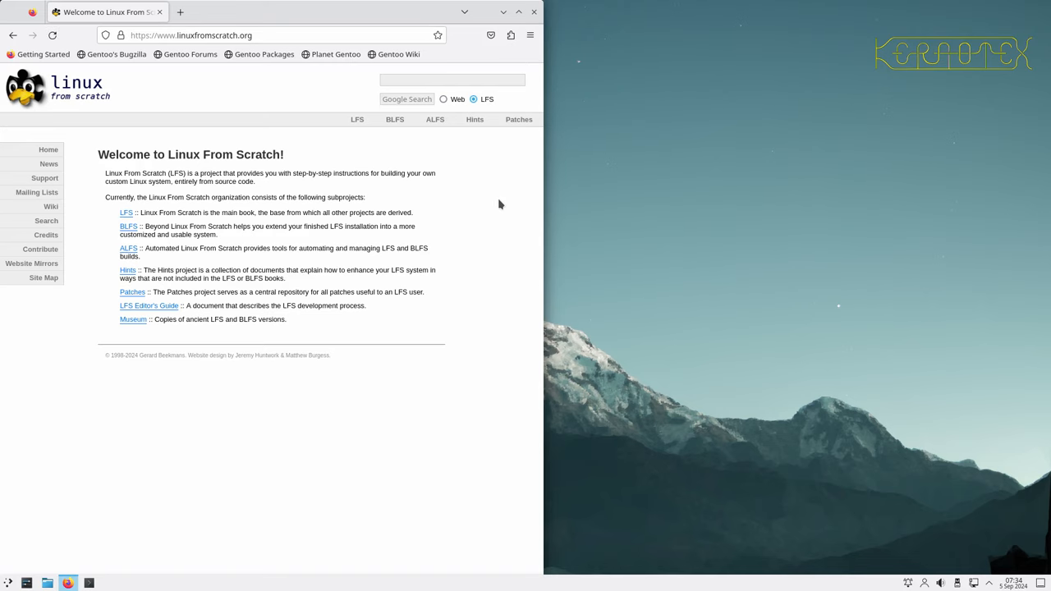
key("ctrl+plus")
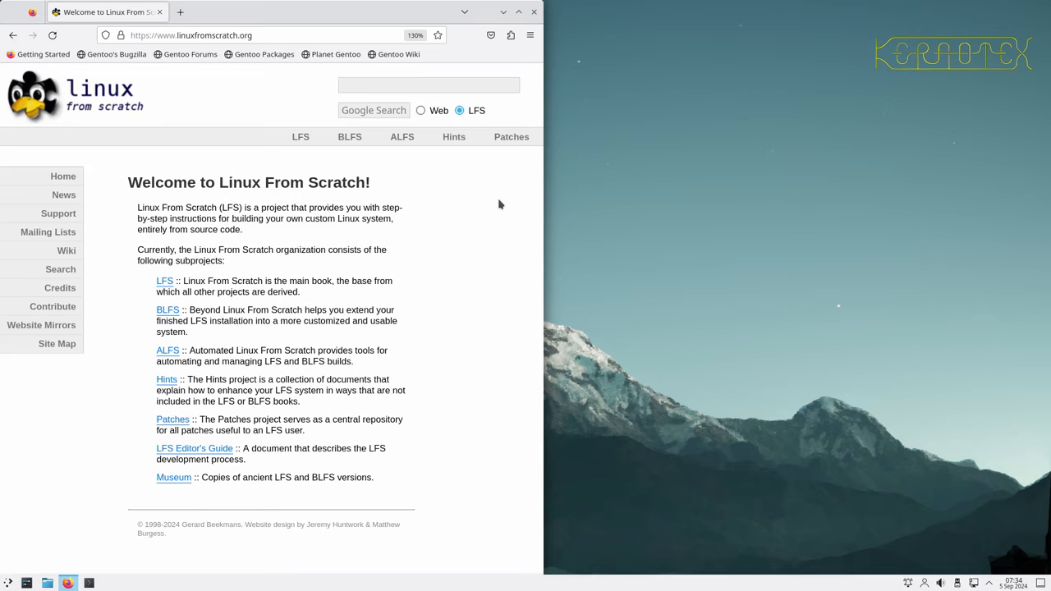
mouse_move(529, 207)
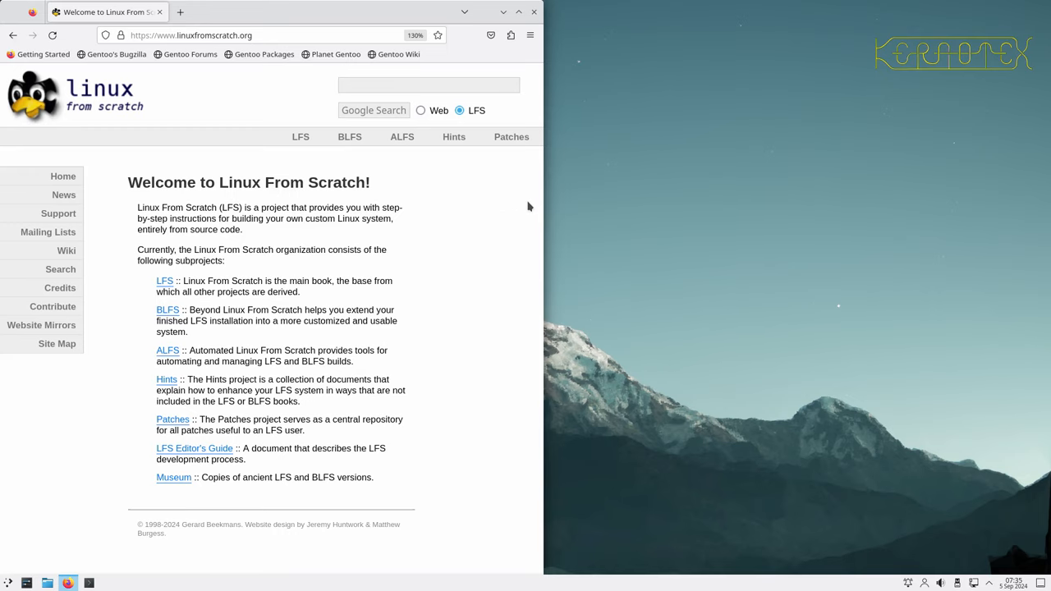
mouse_move(545, 197)
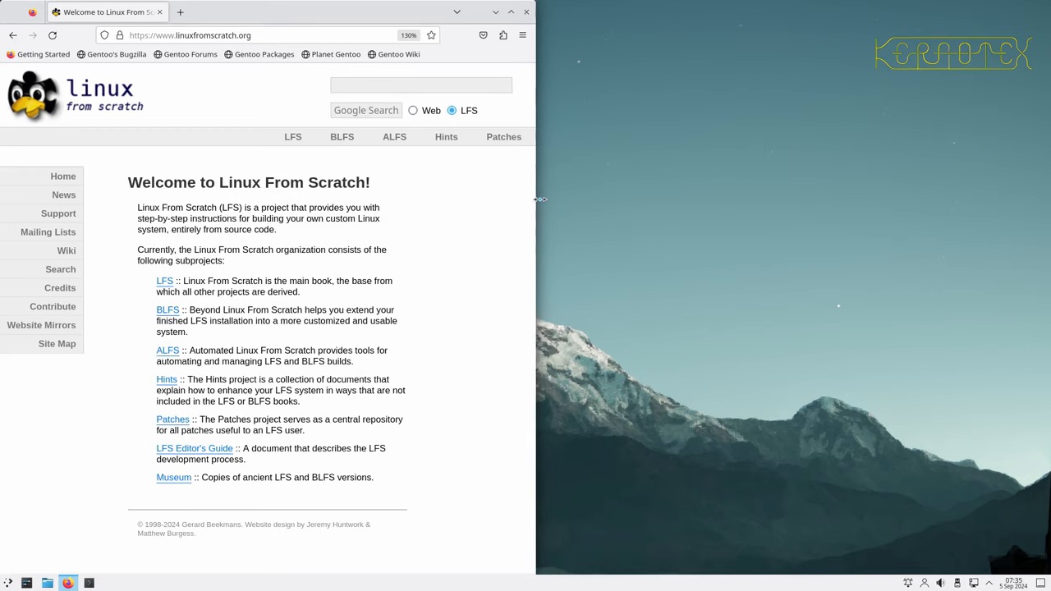
mouse_move(189, 244)
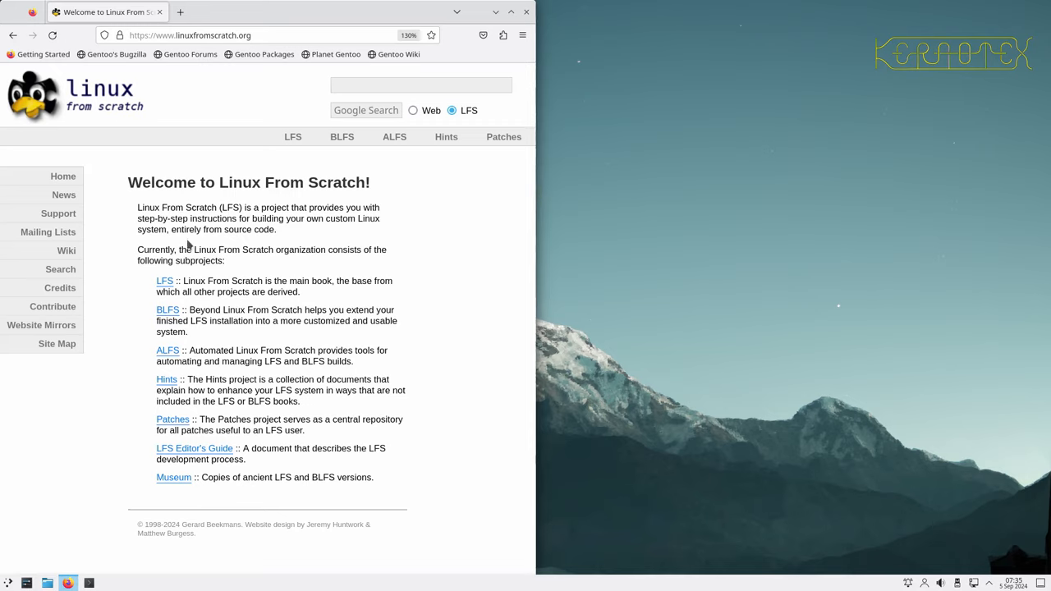
mouse_move(249, 143)
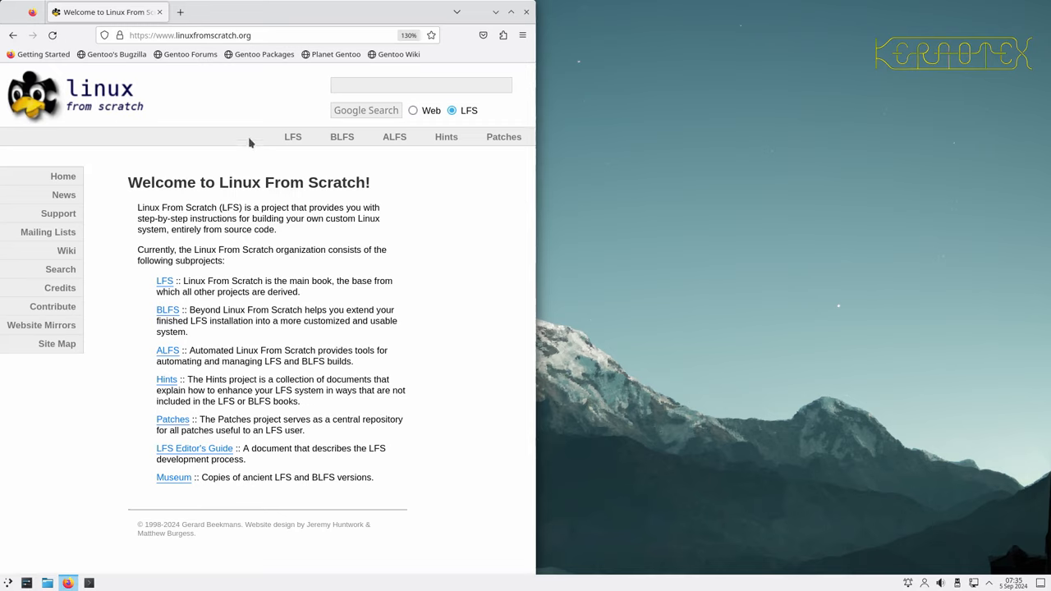
mouse_move(52, 307)
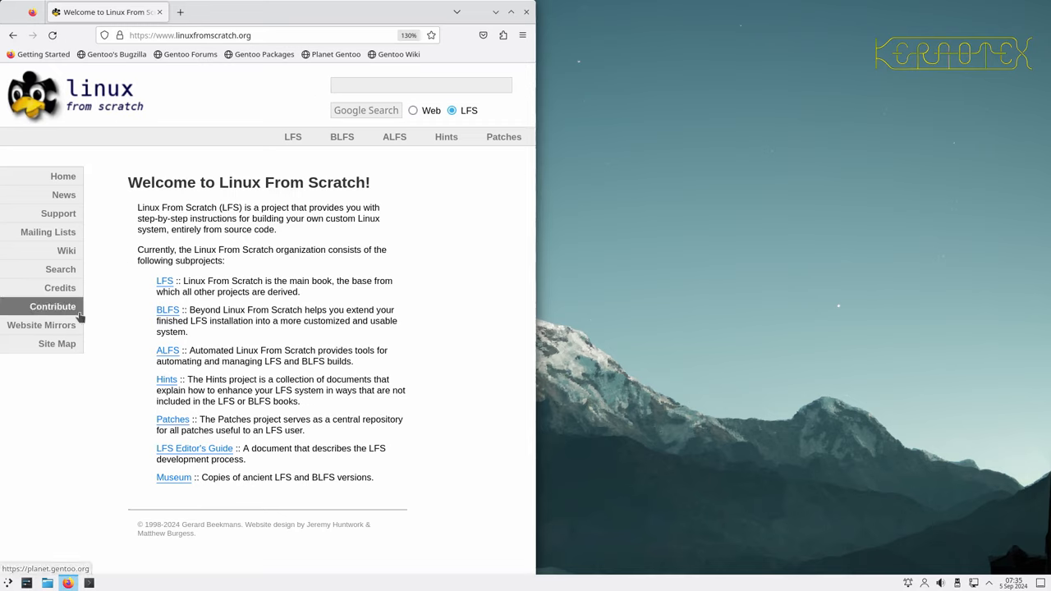
mouse_move(85, 280)
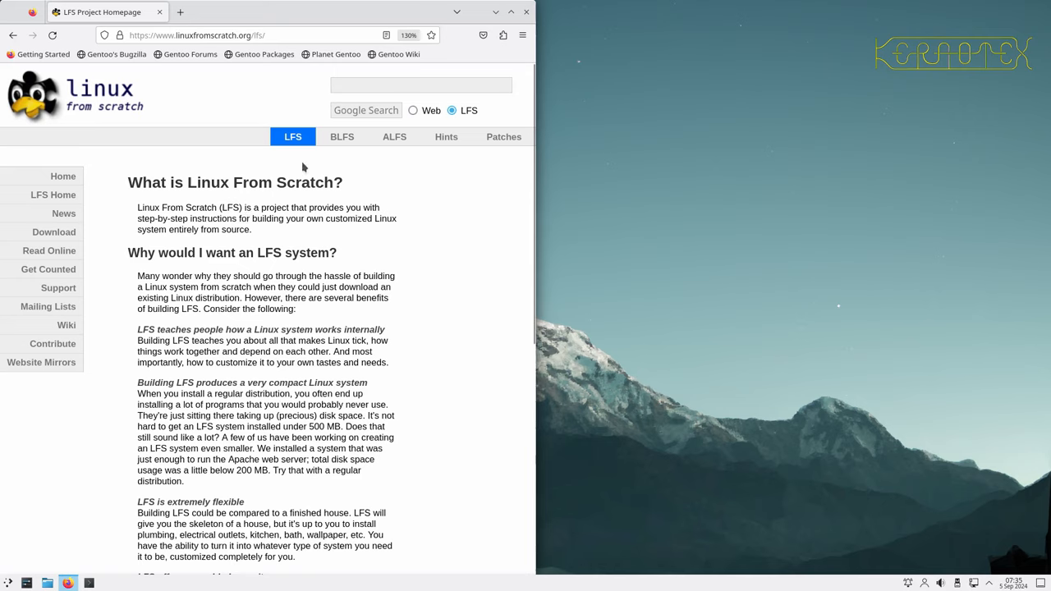
mouse_move(236, 146)
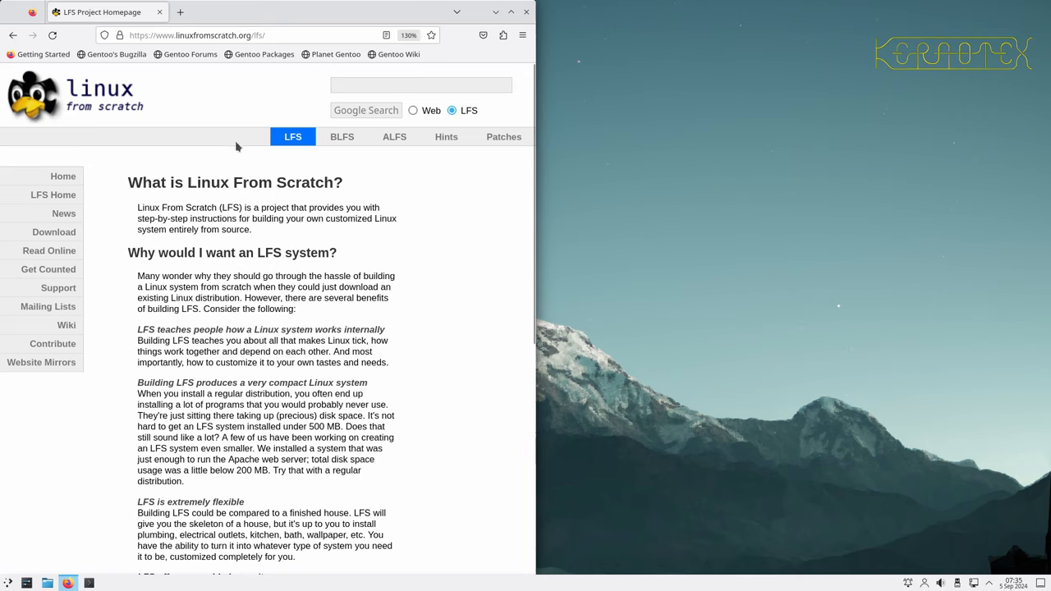
mouse_move(90, 277)
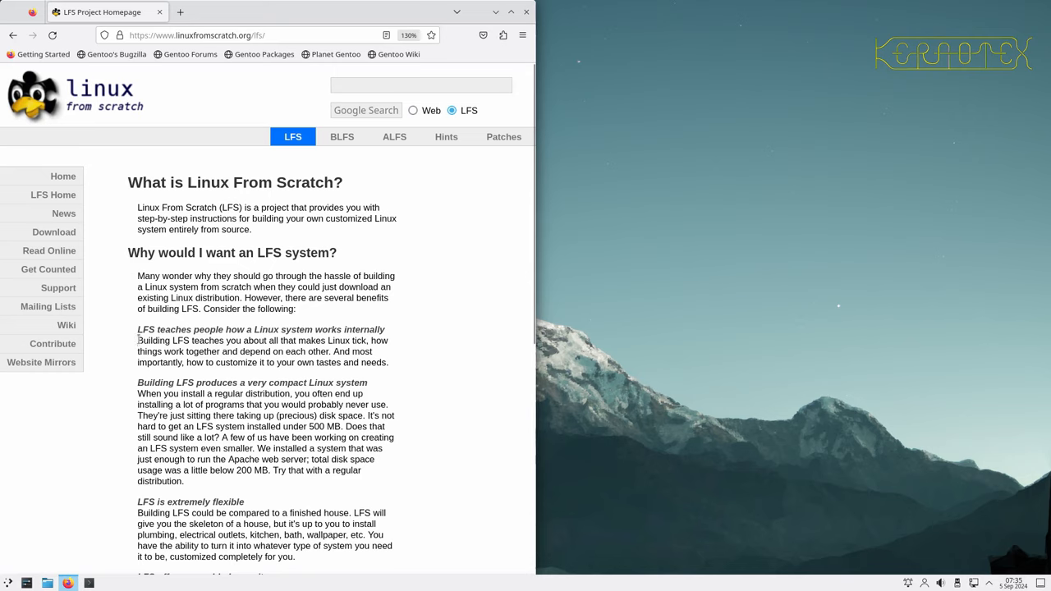
mouse_move(50, 250)
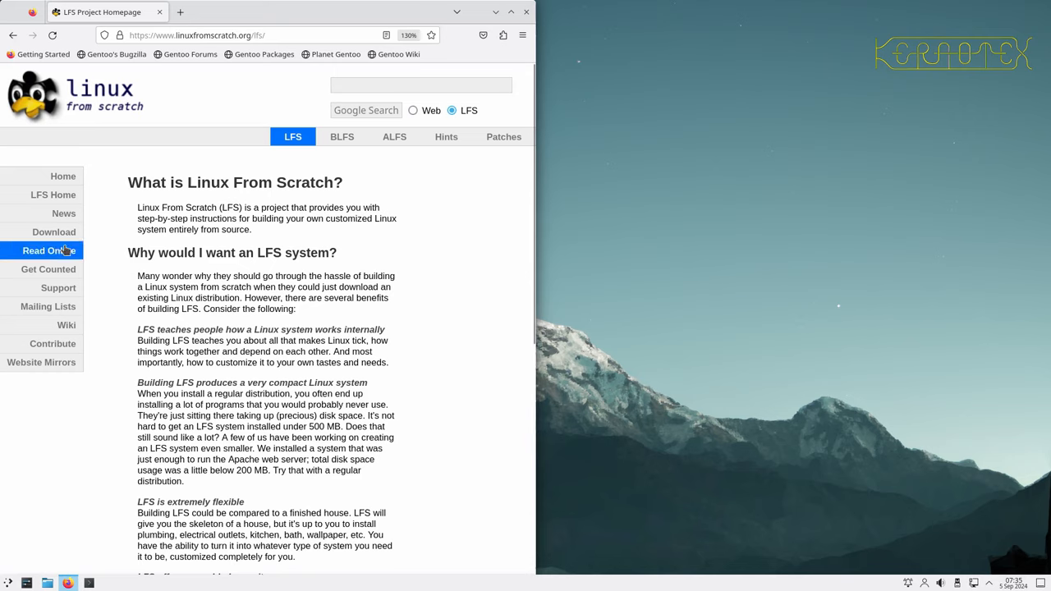
mouse_move(53, 233)
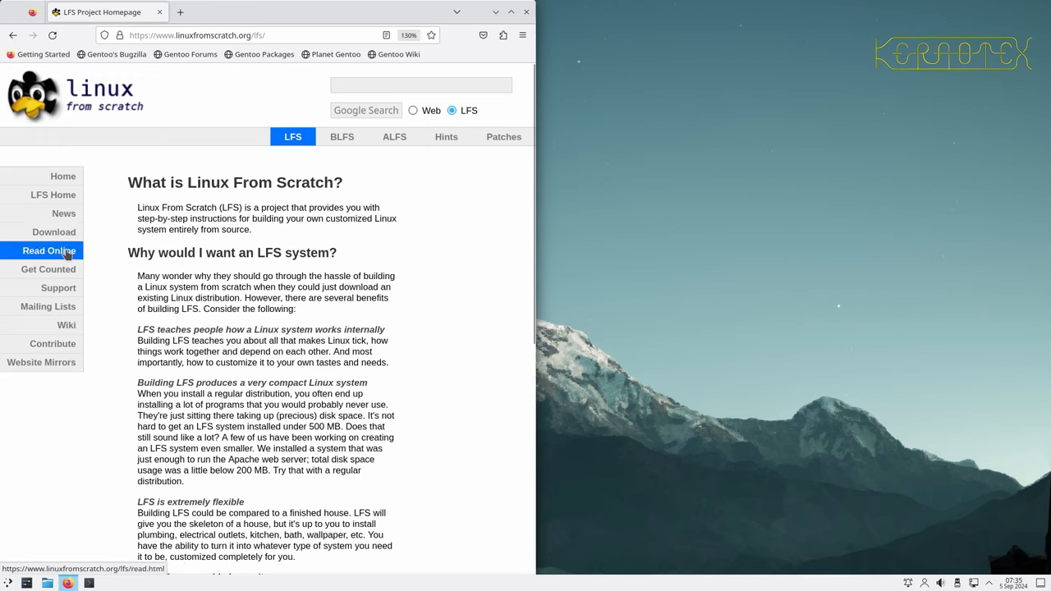
- Load the Read LFS Online page and scroll to its links
left_click(49, 250)
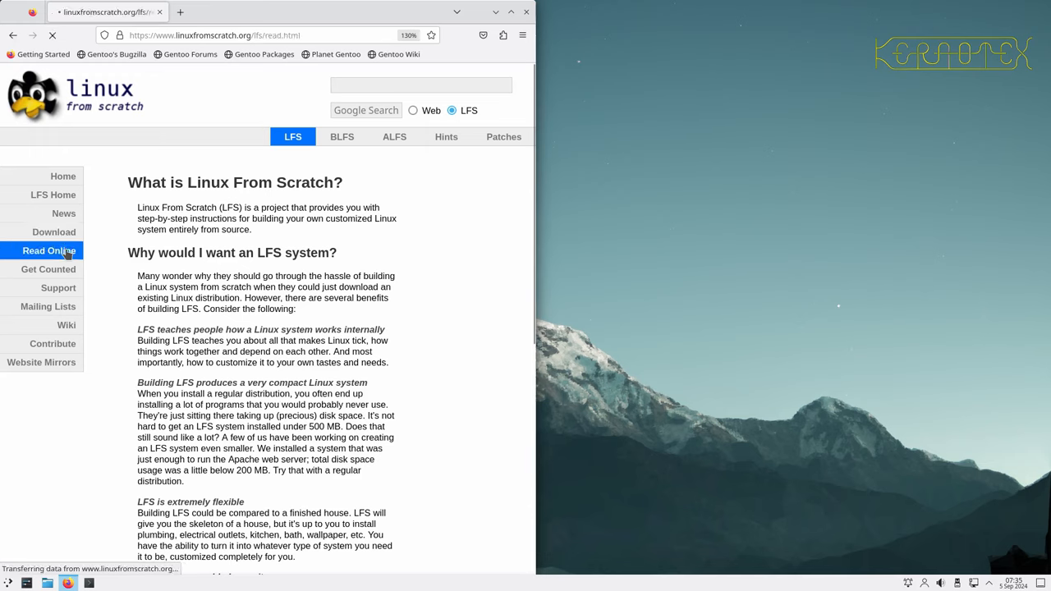
left_click(50, 249)
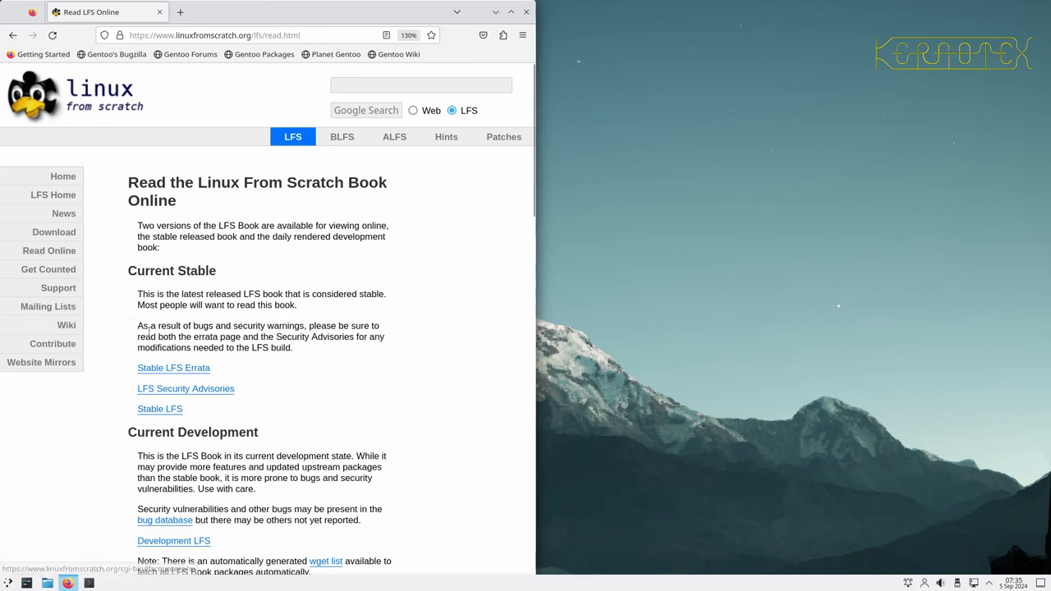
scroll("down", 3)
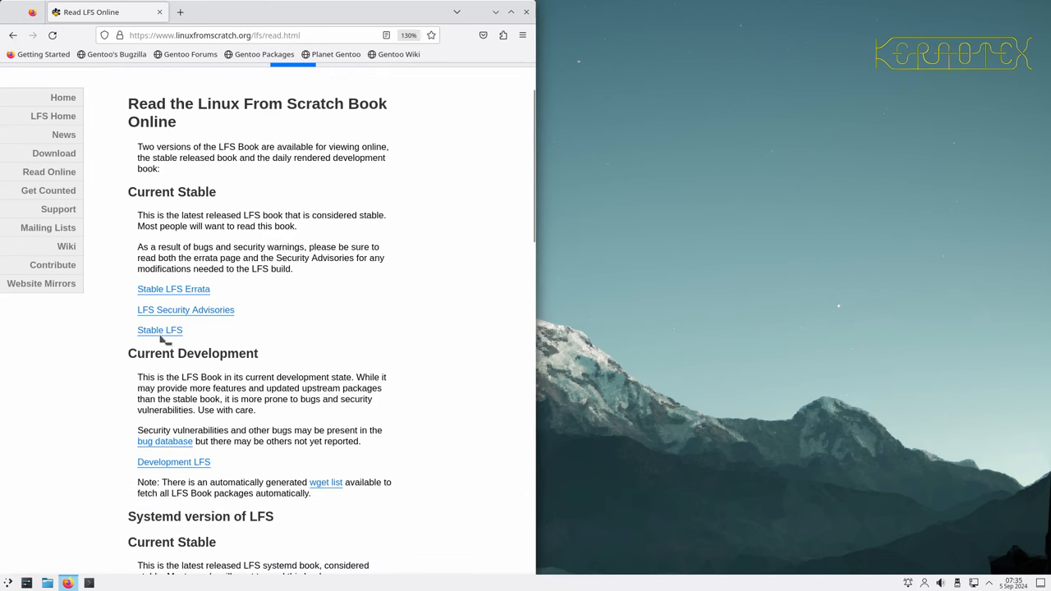
mouse_move(174, 289)
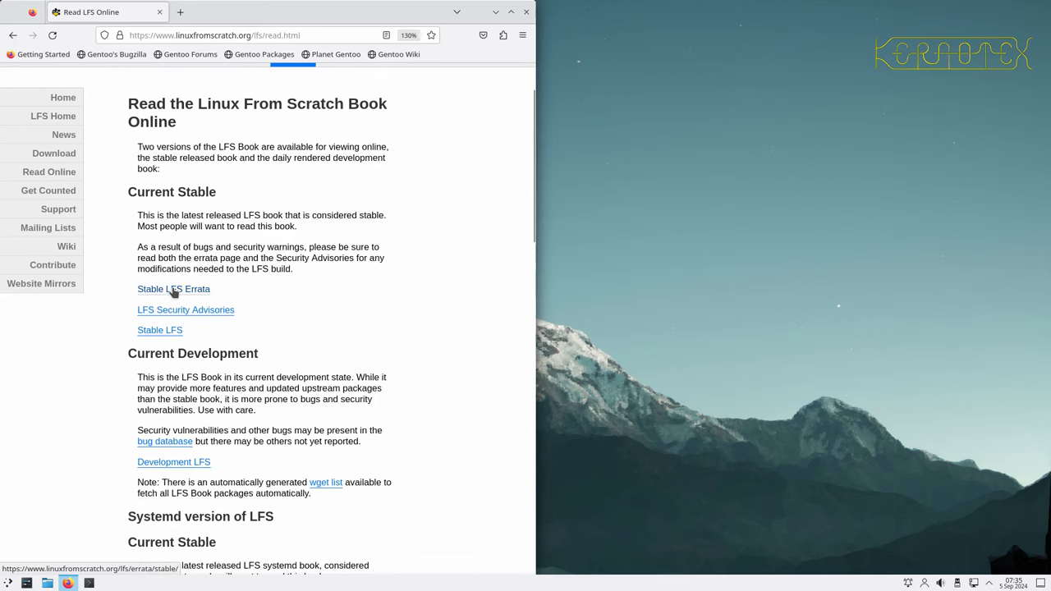
- Check the Stable LFS 12.2 errata in a new tab, then close it
left_click(175, 289)
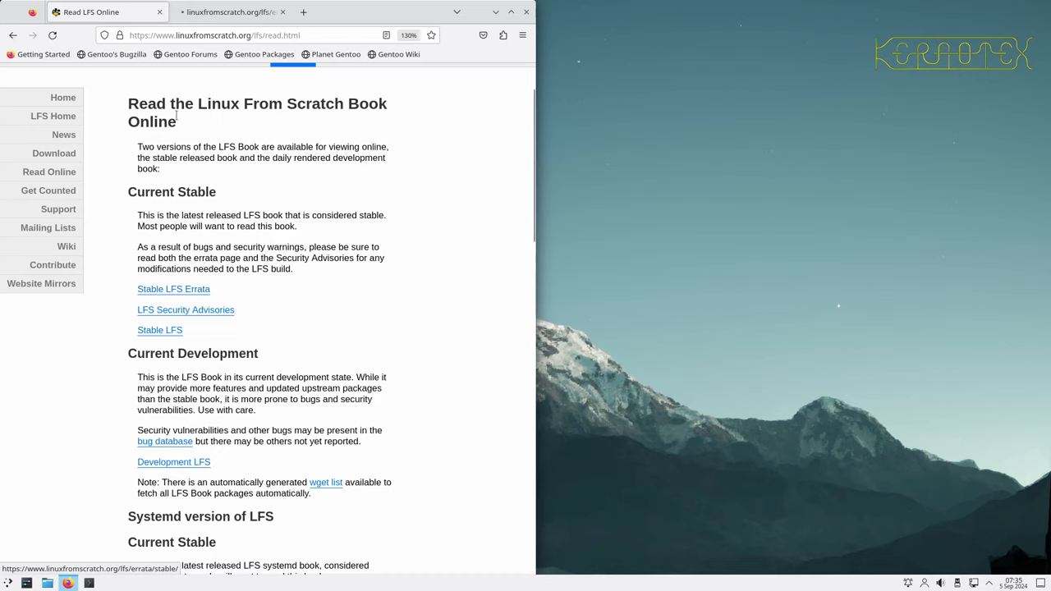
left_click(174, 289)
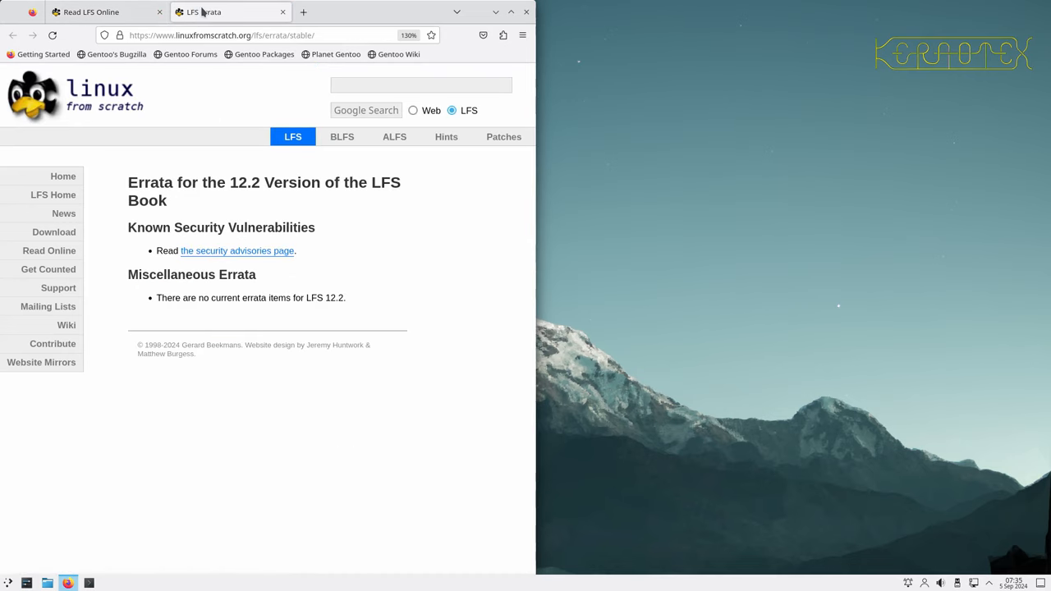
mouse_move(226, 315)
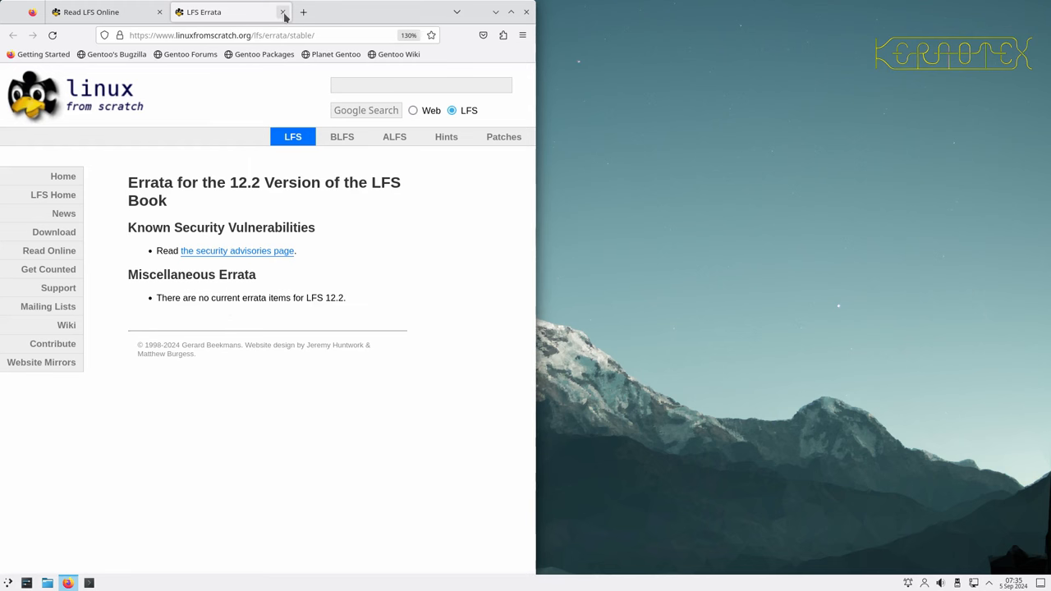
left_click(283, 13)
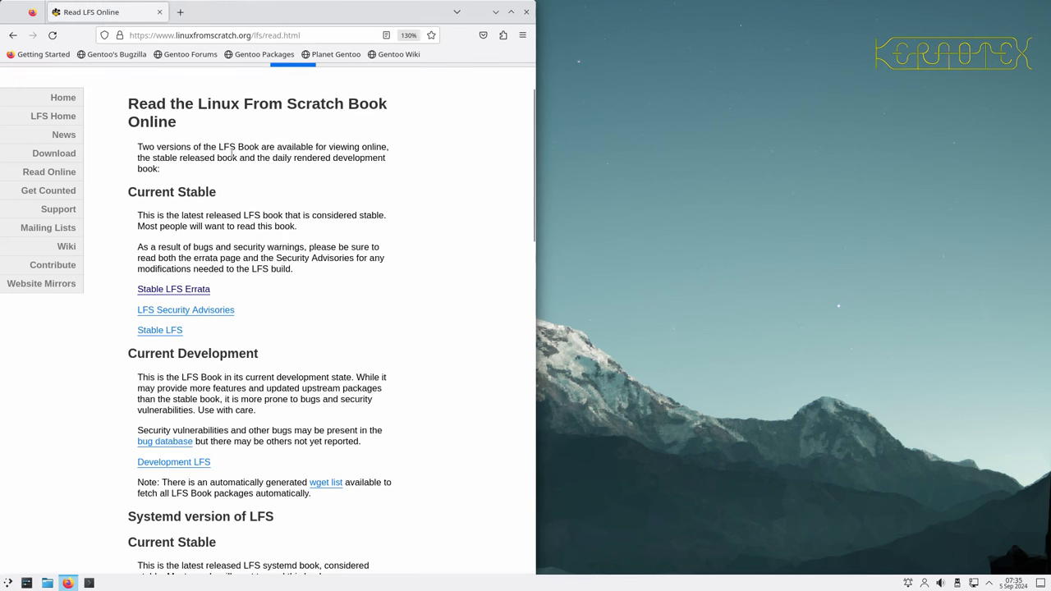
mouse_move(220, 258)
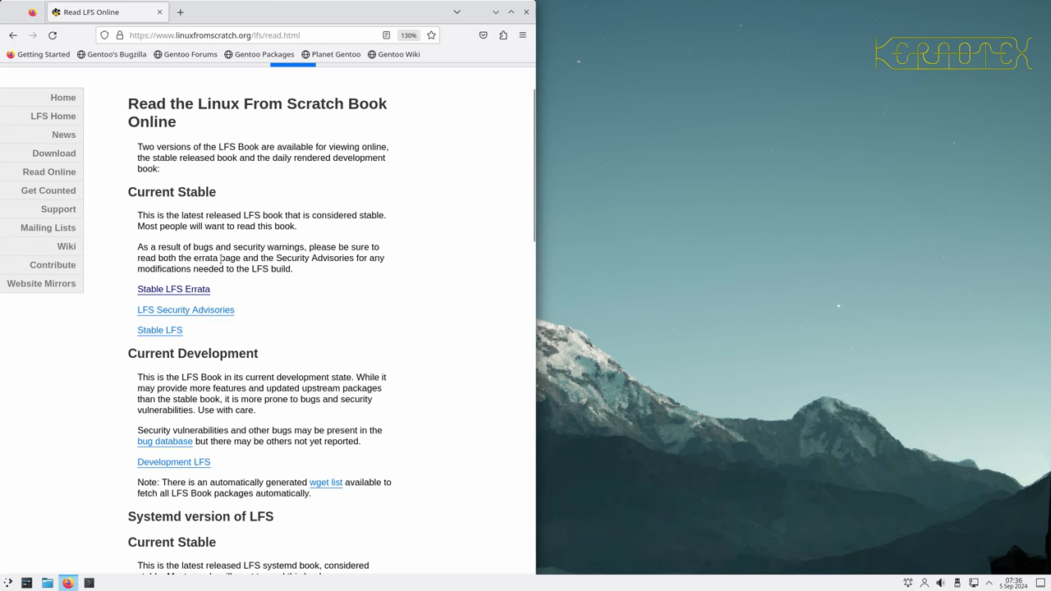
- Open LFS Security Advisories in a new tab and view the LFS-12.2 advisories
left_click(185, 308)
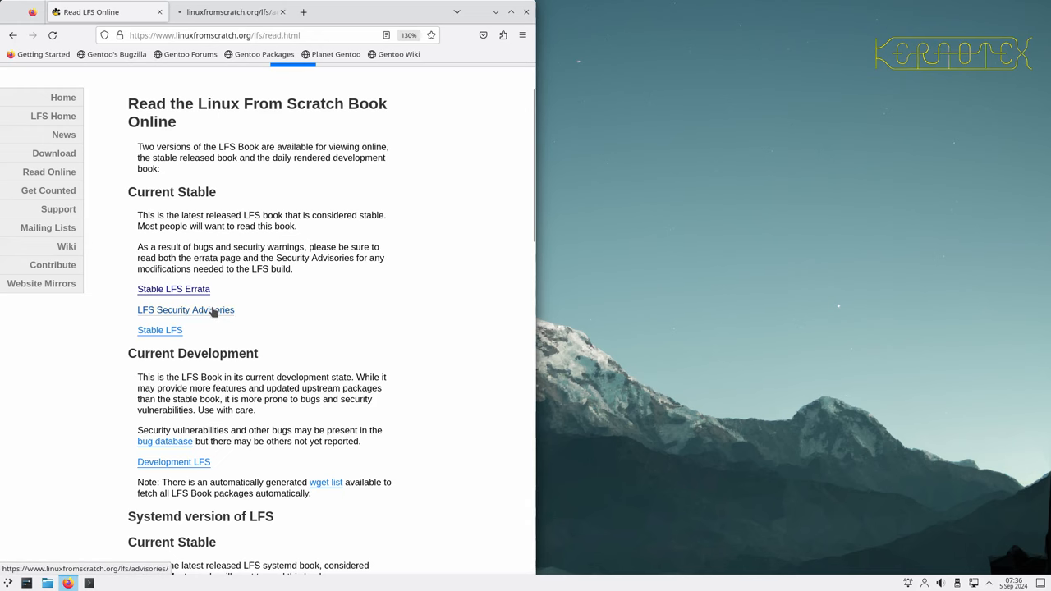
left_click(186, 309)
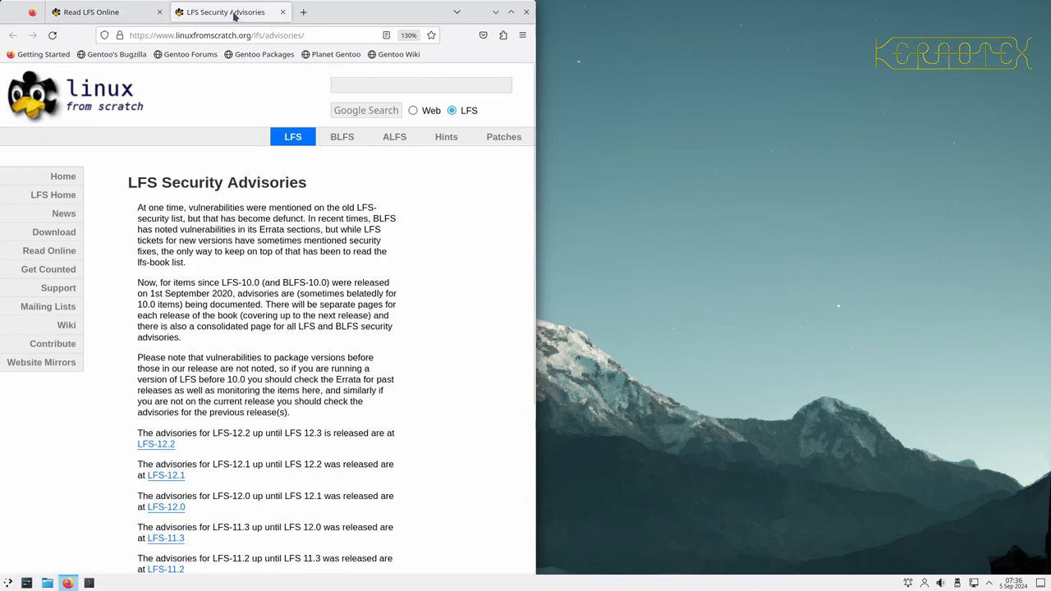
scroll("down", 3)
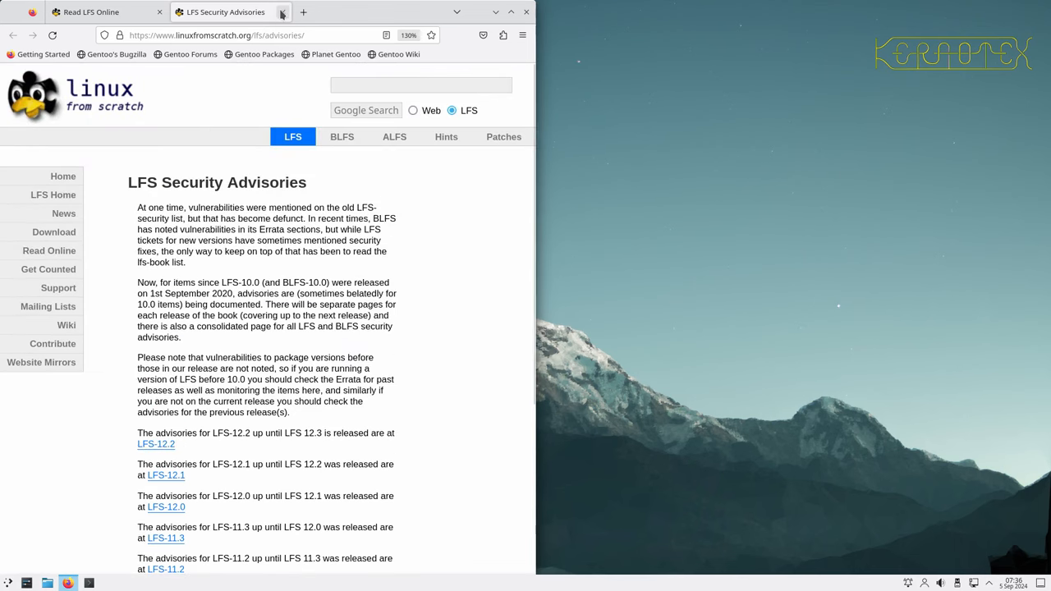
mouse_move(283, 13)
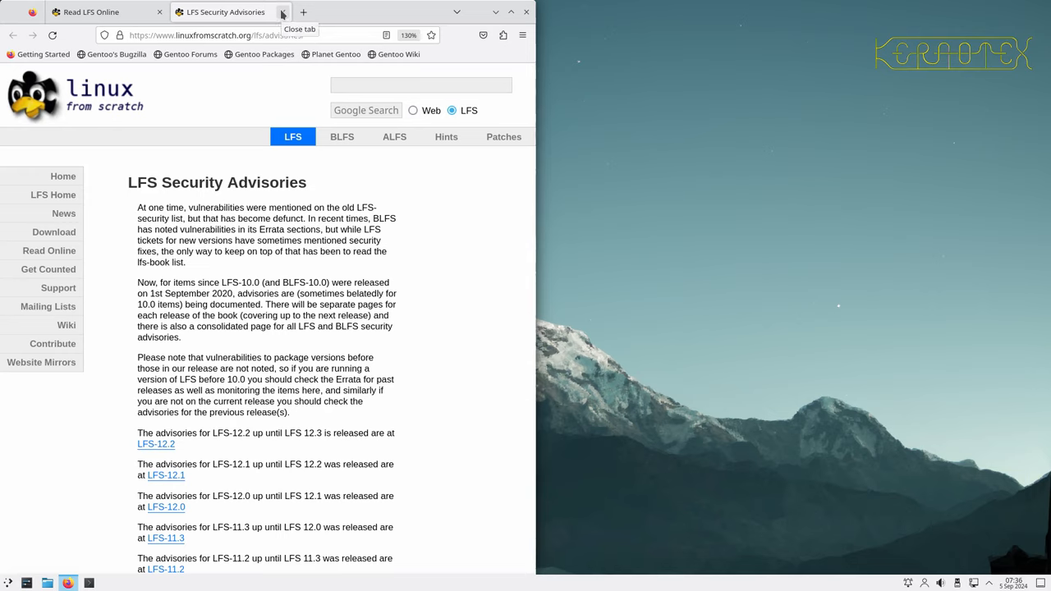
mouse_move(154, 443)
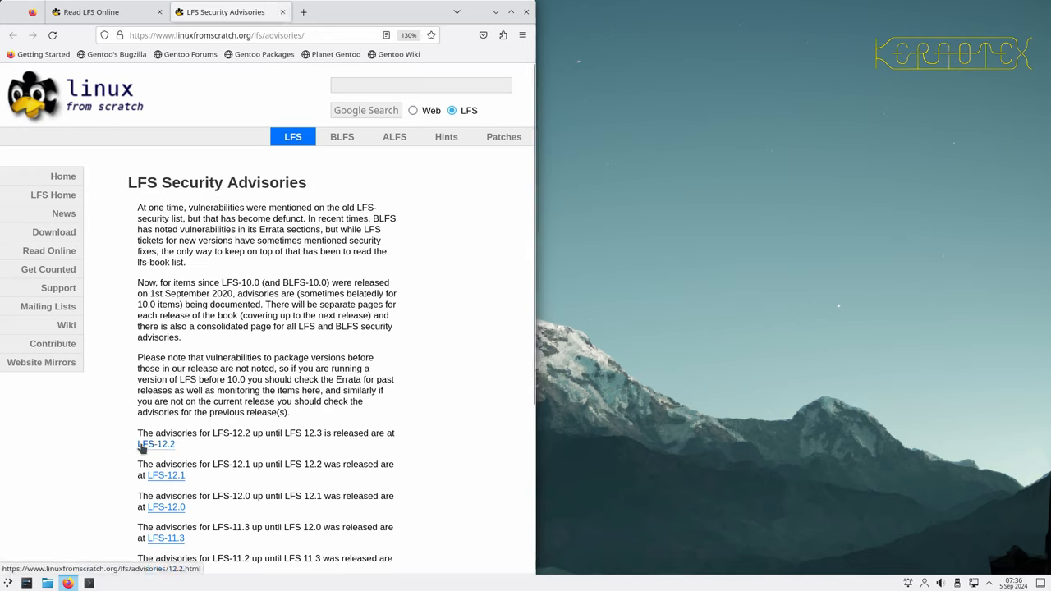
left_click(154, 443)
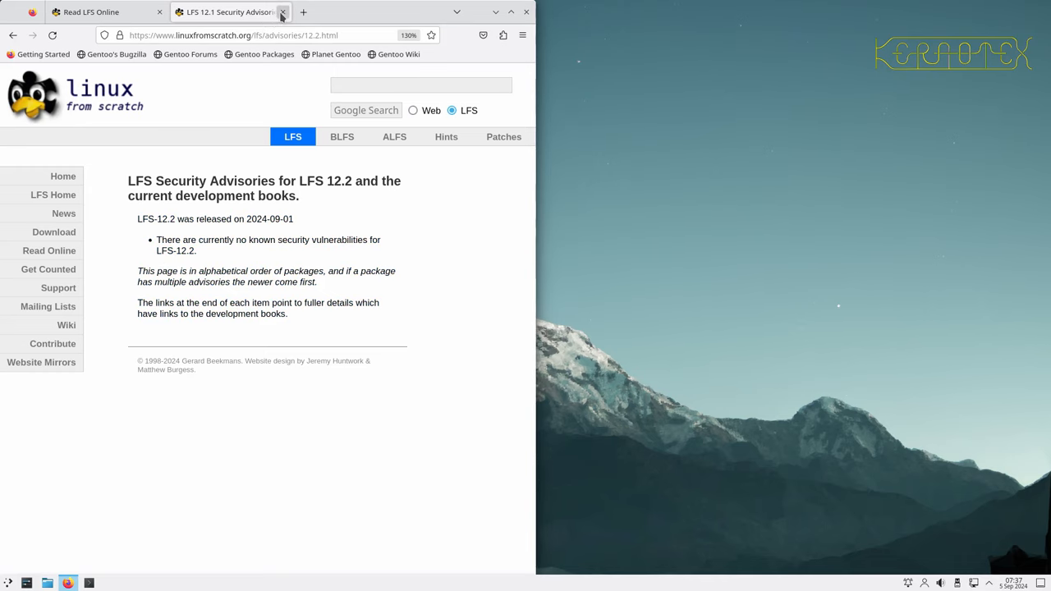
- Close the advisories tab and open the stable LFS 12.2 book's table of contents
left_click(285, 13)
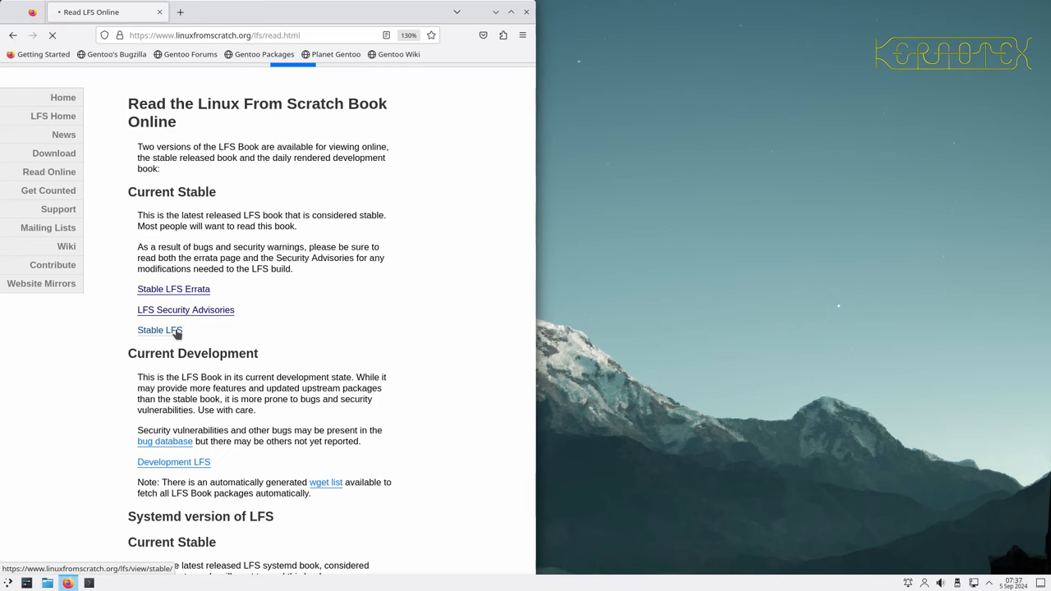
left_click(159, 329)
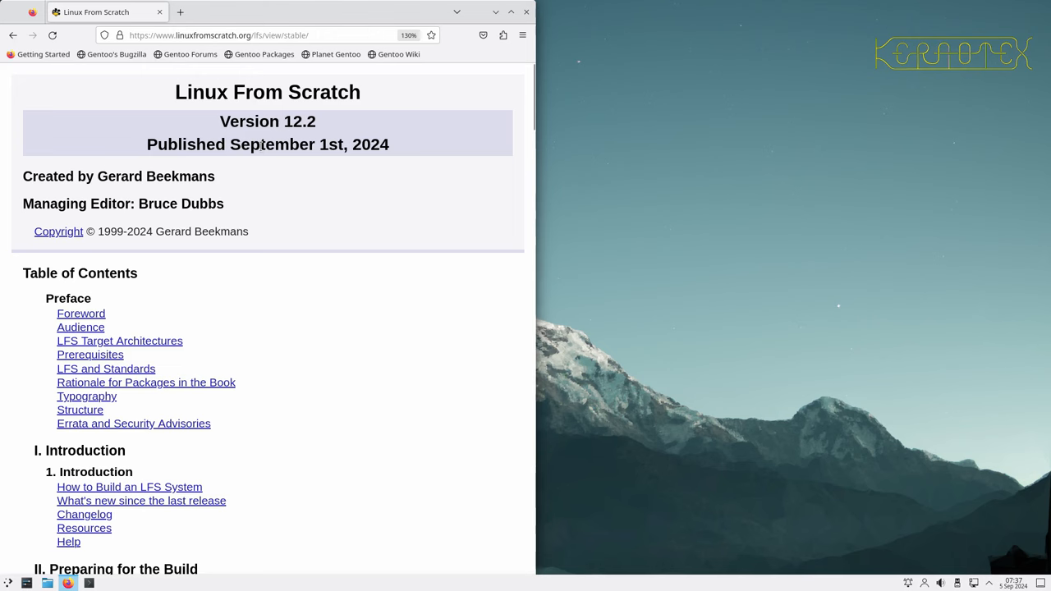
mouse_move(374, 155)
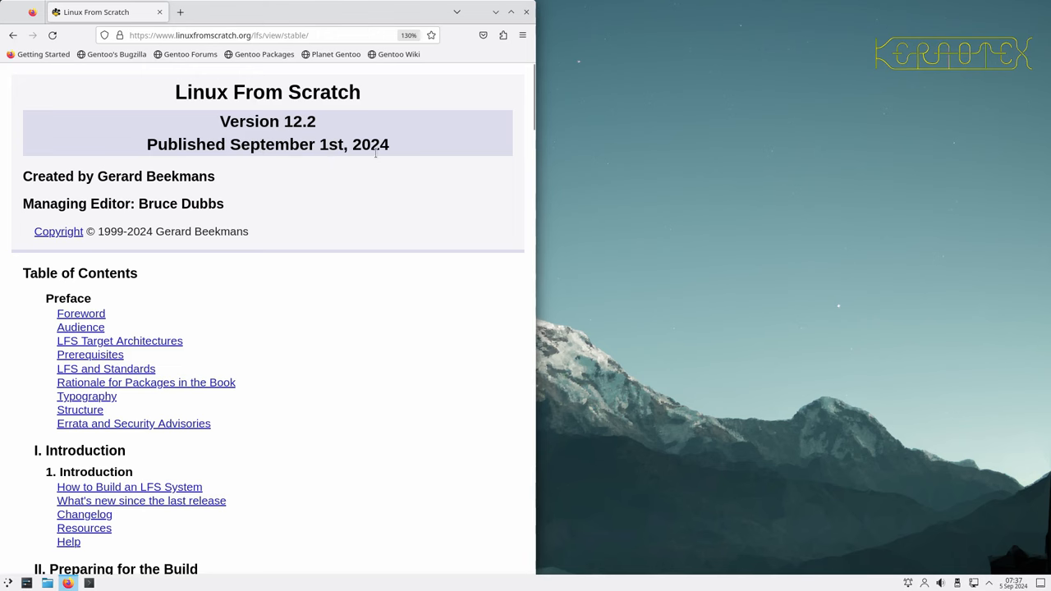